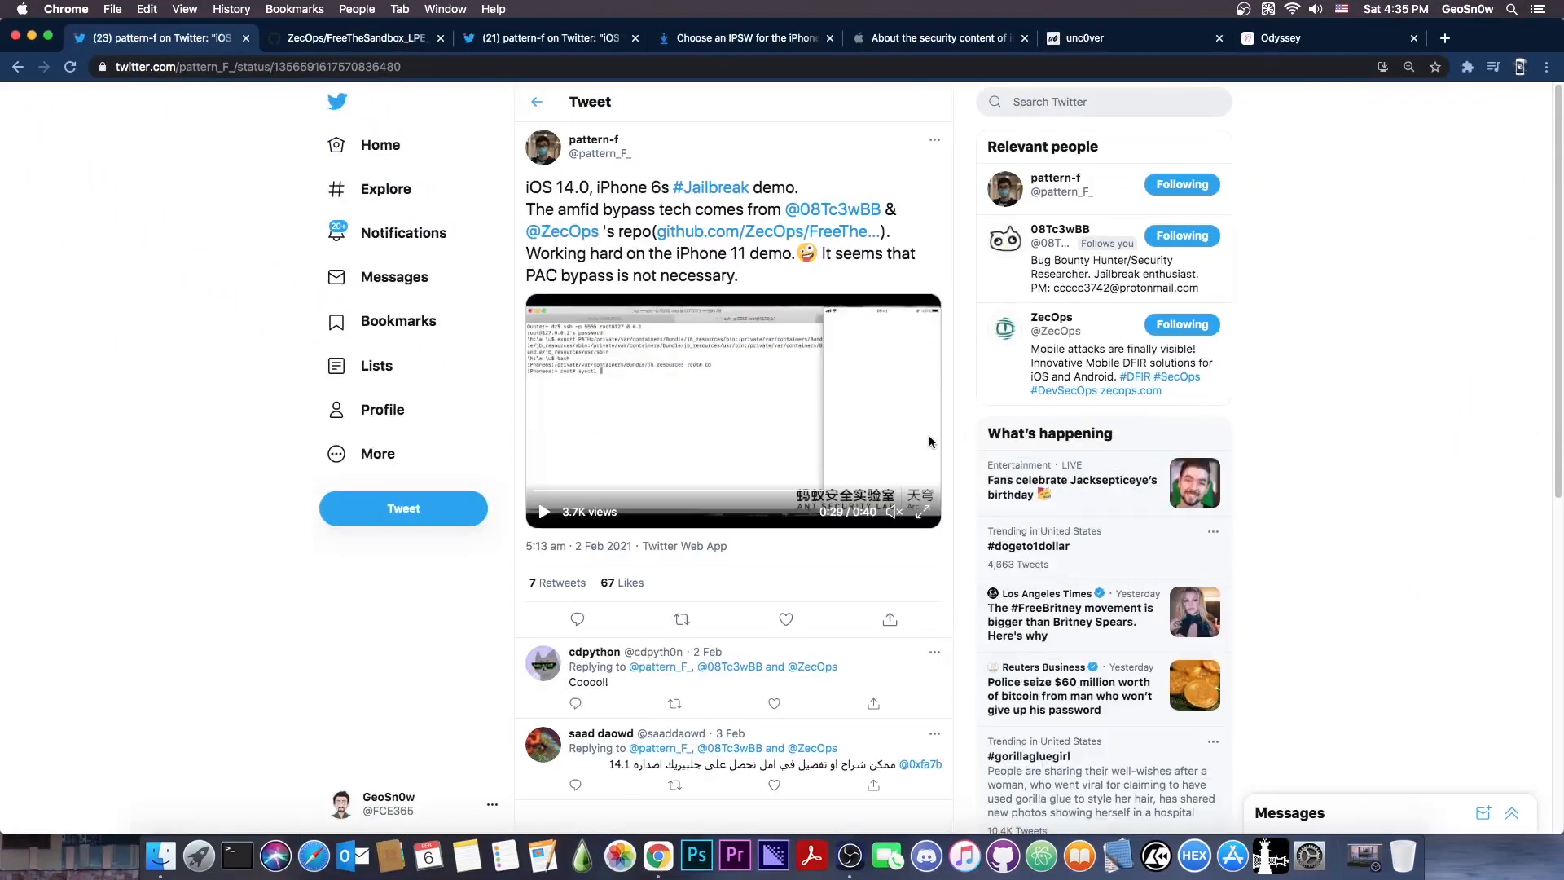
pyautogui.moveTo(663, 332)
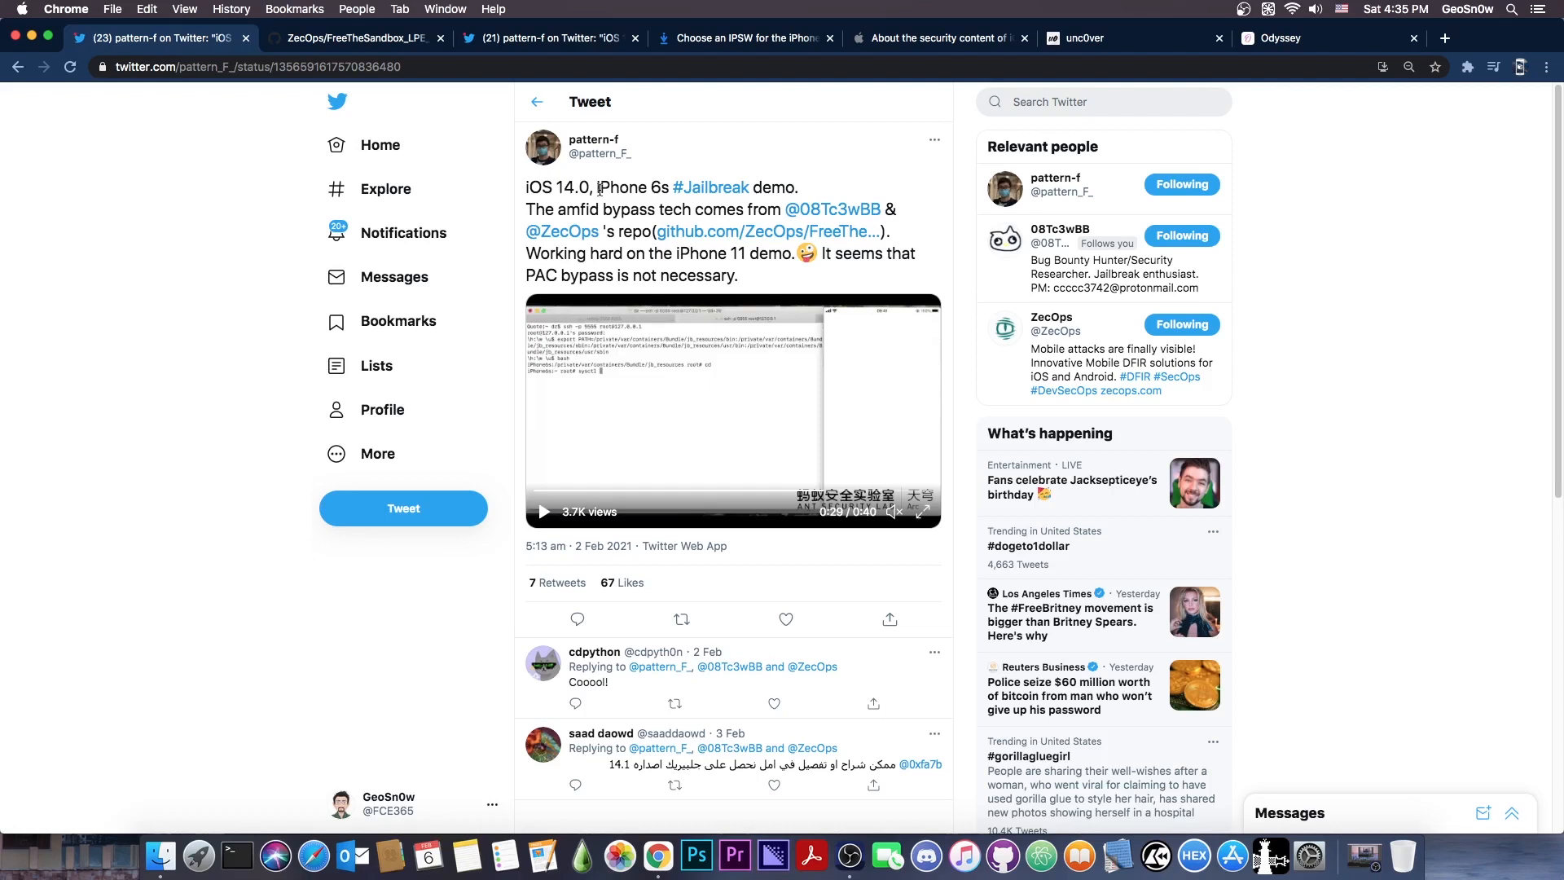
pyautogui.moveTo(592, 139)
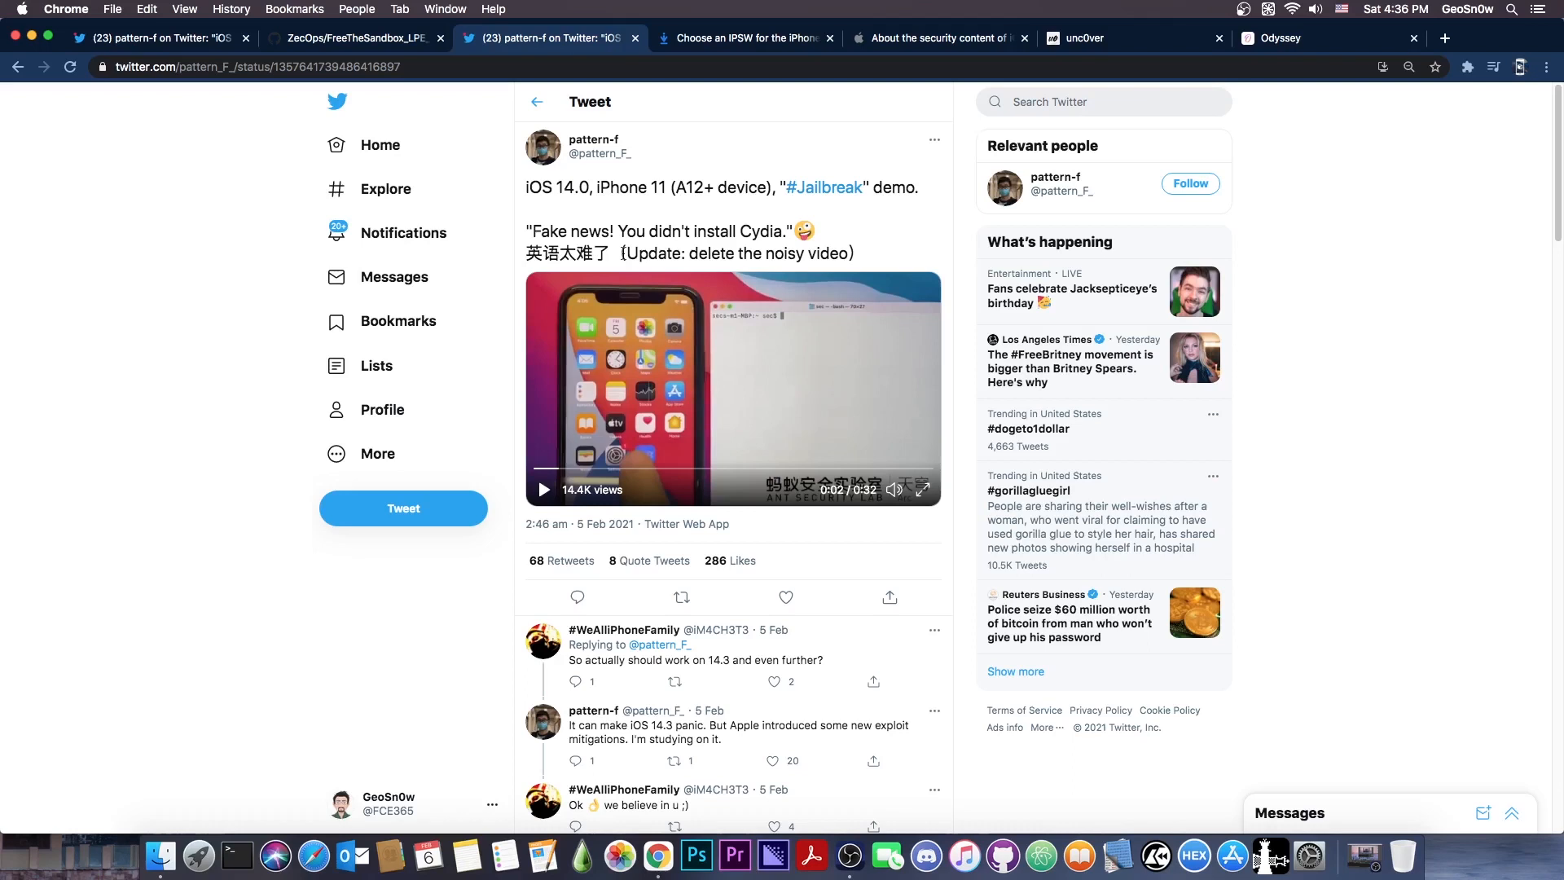
# Replay pattern-f's iPhone 11 jailbreak demo video until the SSH terminal session appears
pyautogui.click(543, 489)
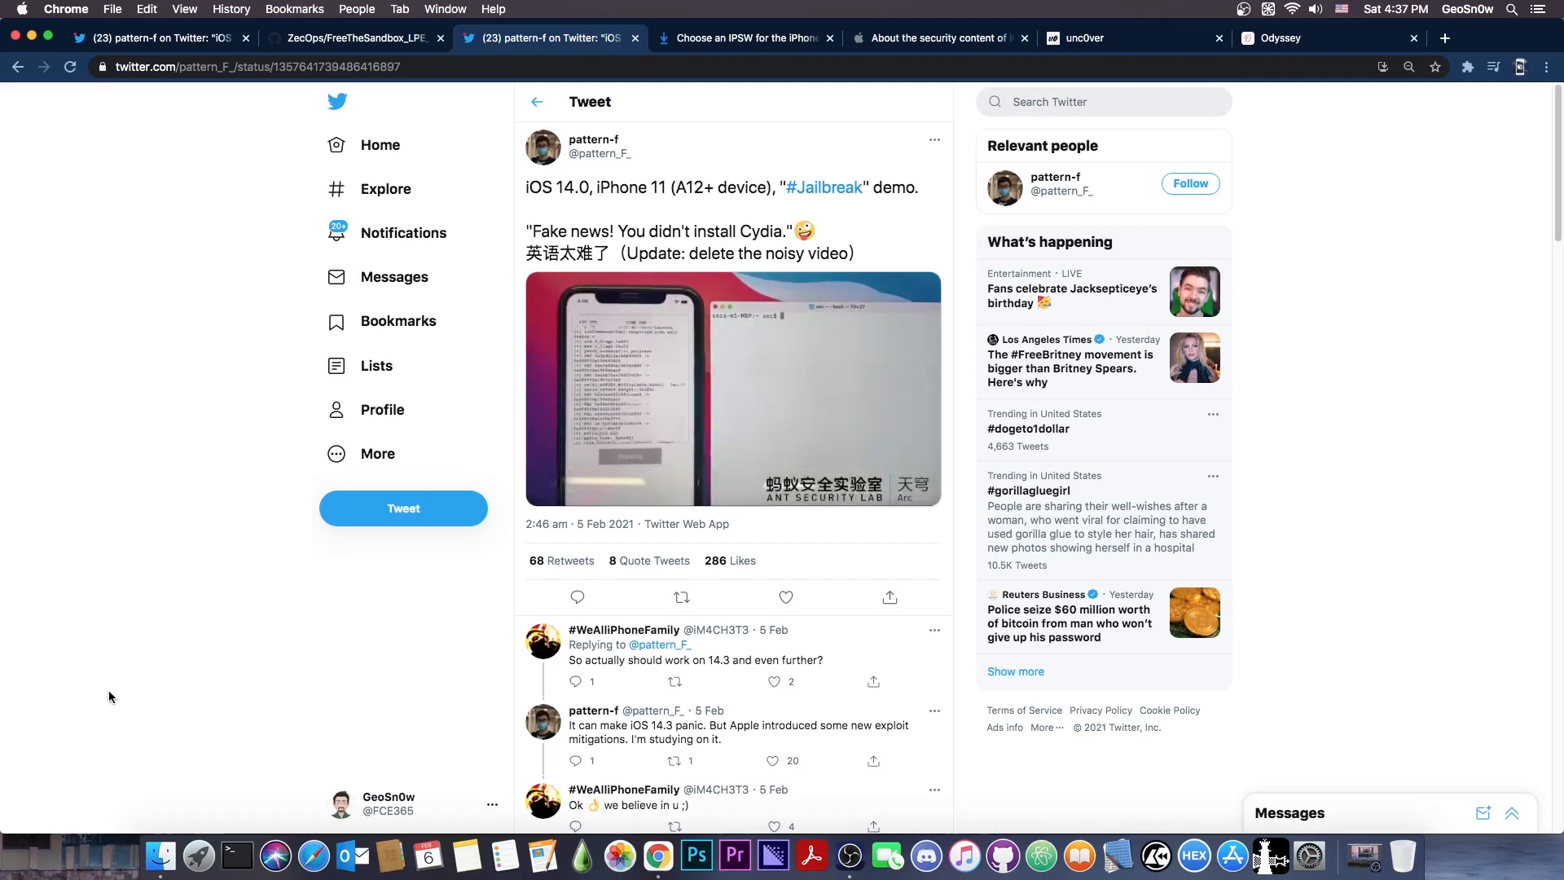
pyautogui.click(733, 389)
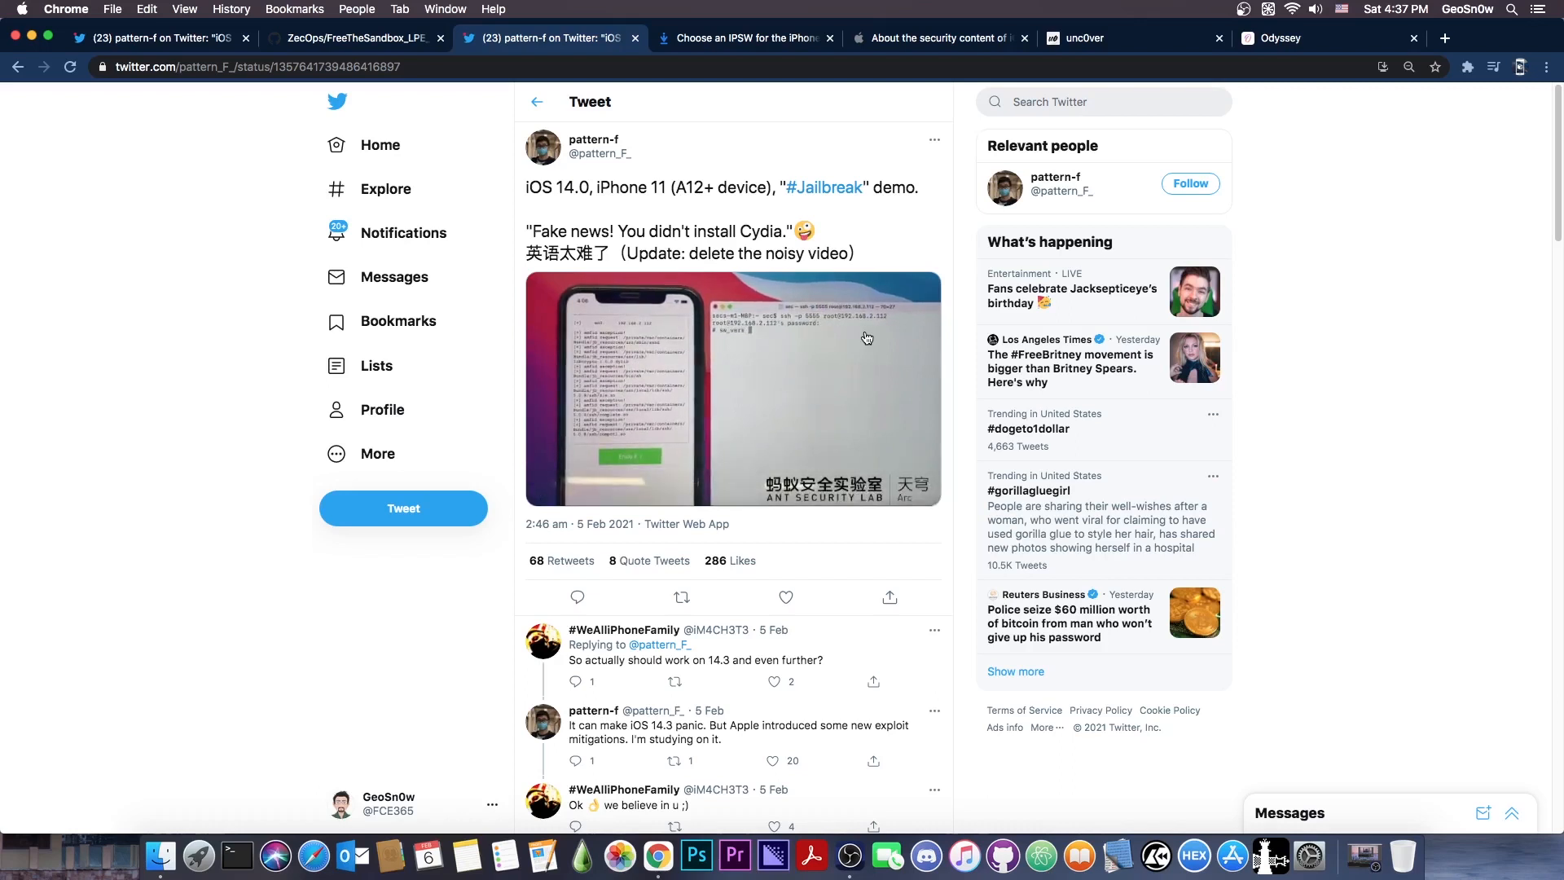
pyautogui.click(733, 389)
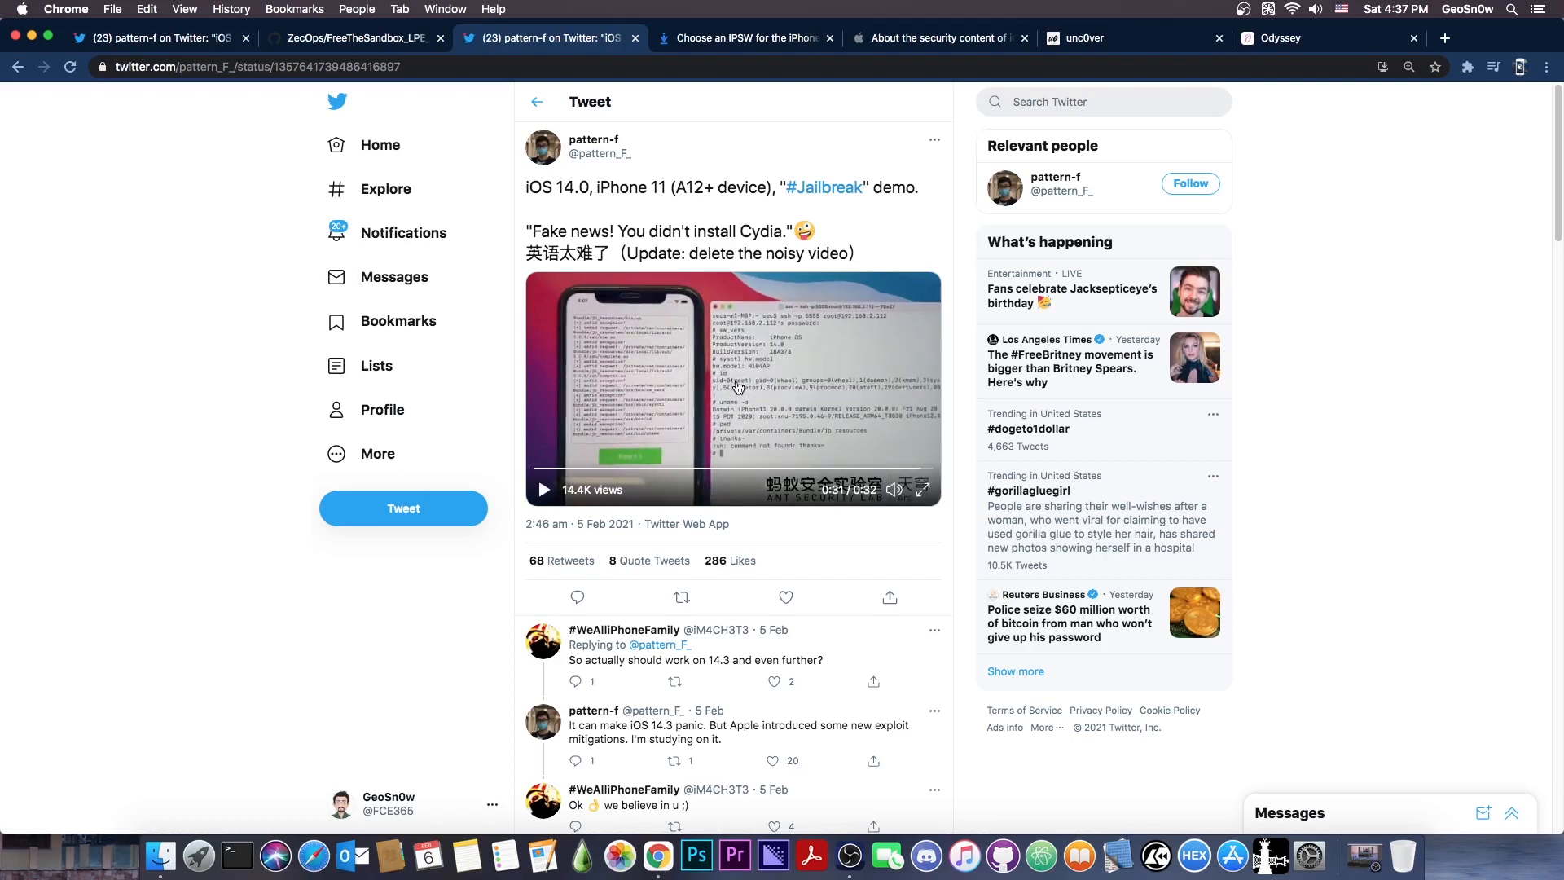
# Scroll to the iPhone 11 demo's replies and open the one asking about iOS 14.3
pyautogui.scroll(-3)
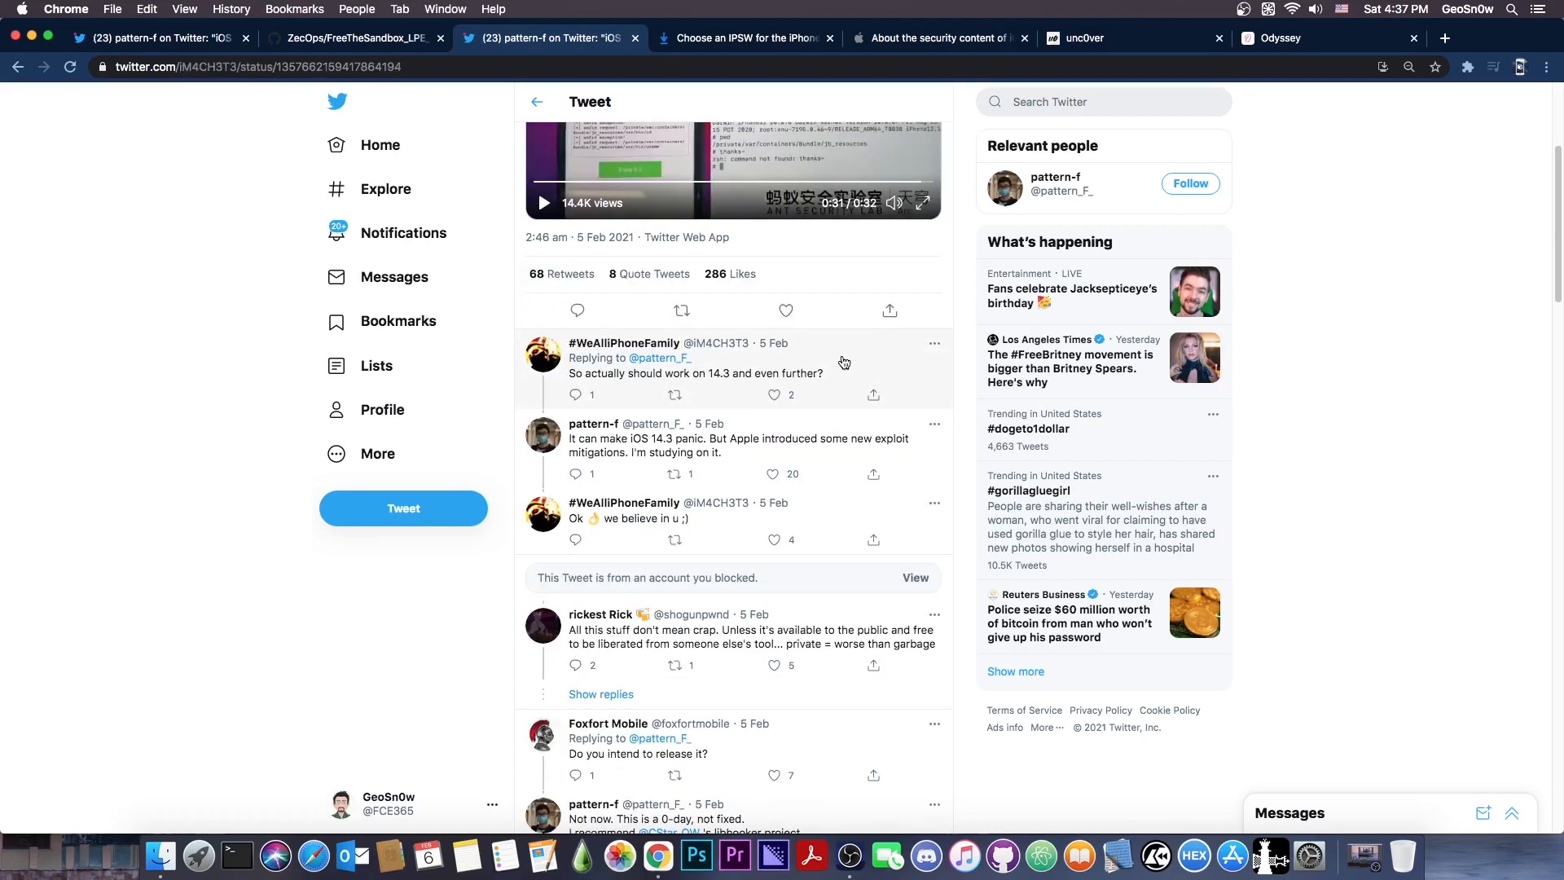
pyautogui.click(695, 373)
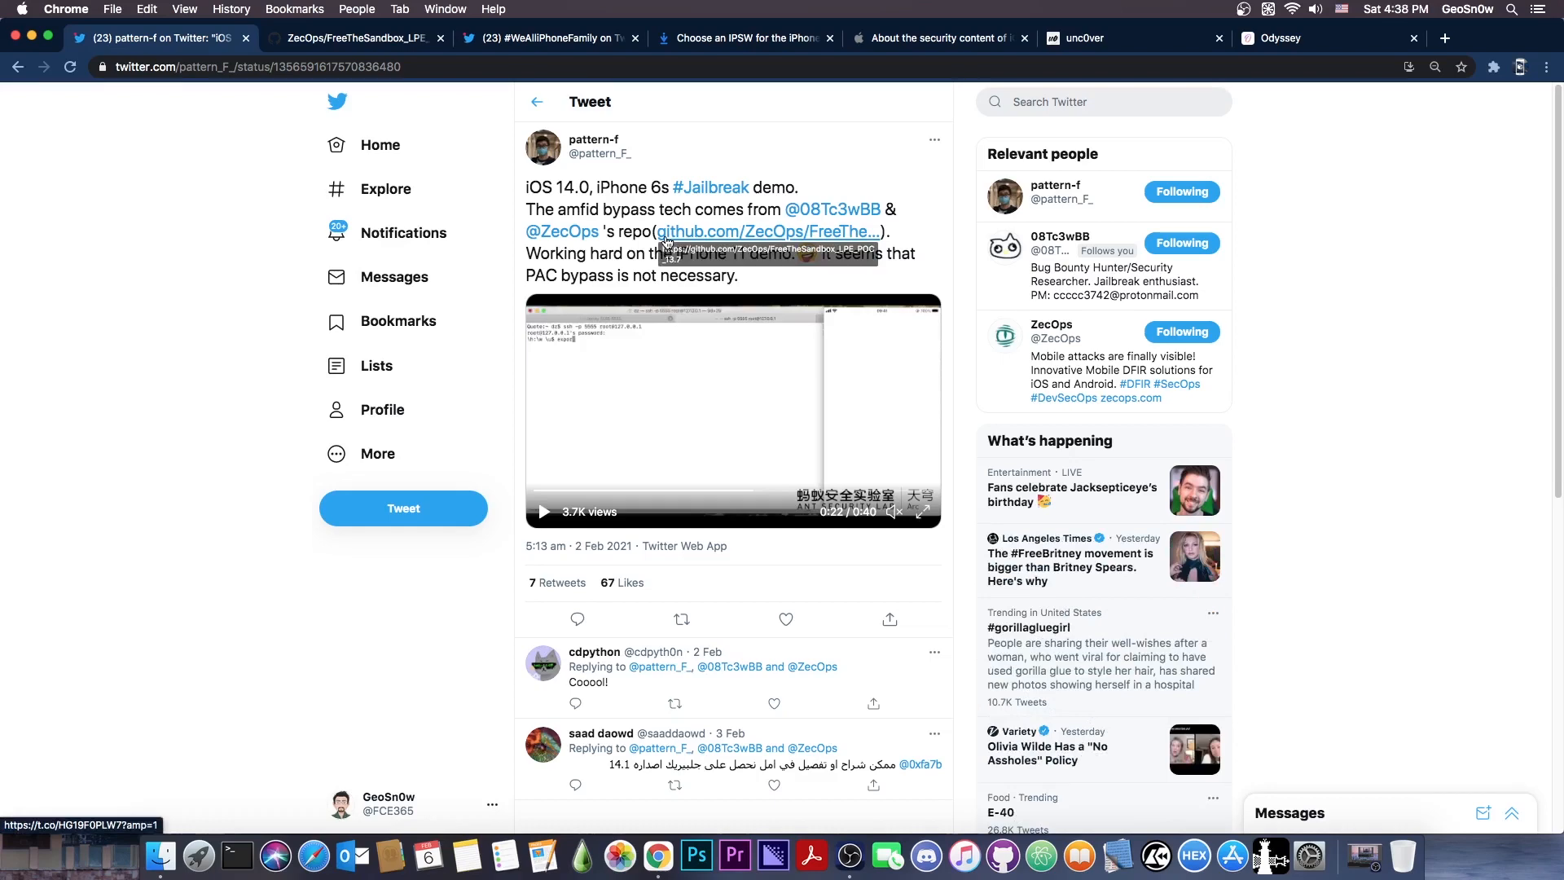
# Open Foxfort Mobile's 'Do you intend to release it?' reply and pattern-f's 0-day answer
pyautogui.click(549, 38)
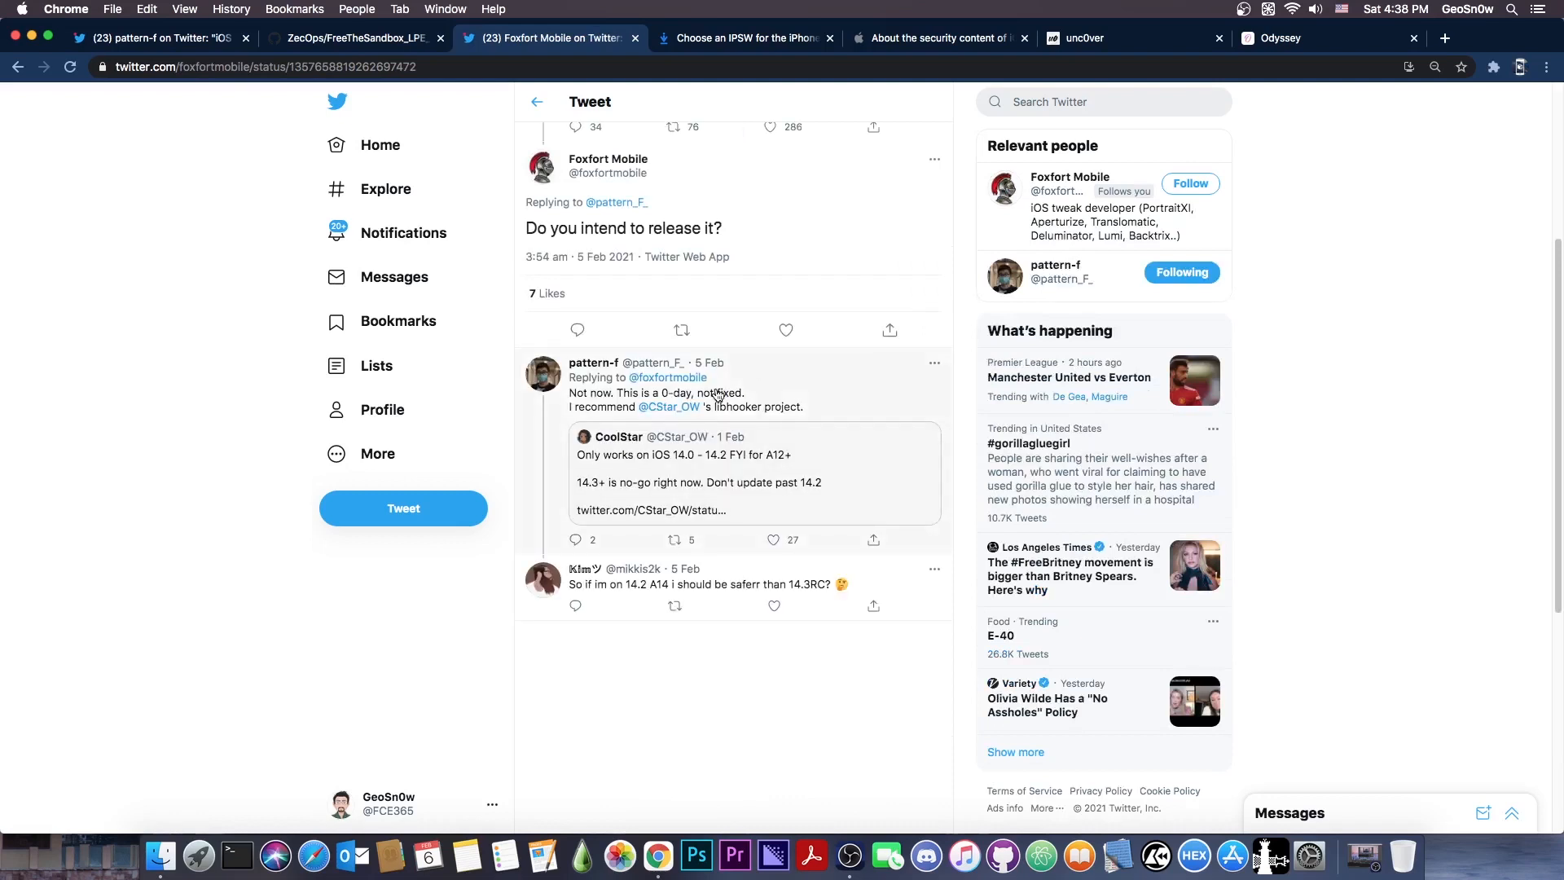
pyautogui.moveTo(726, 227)
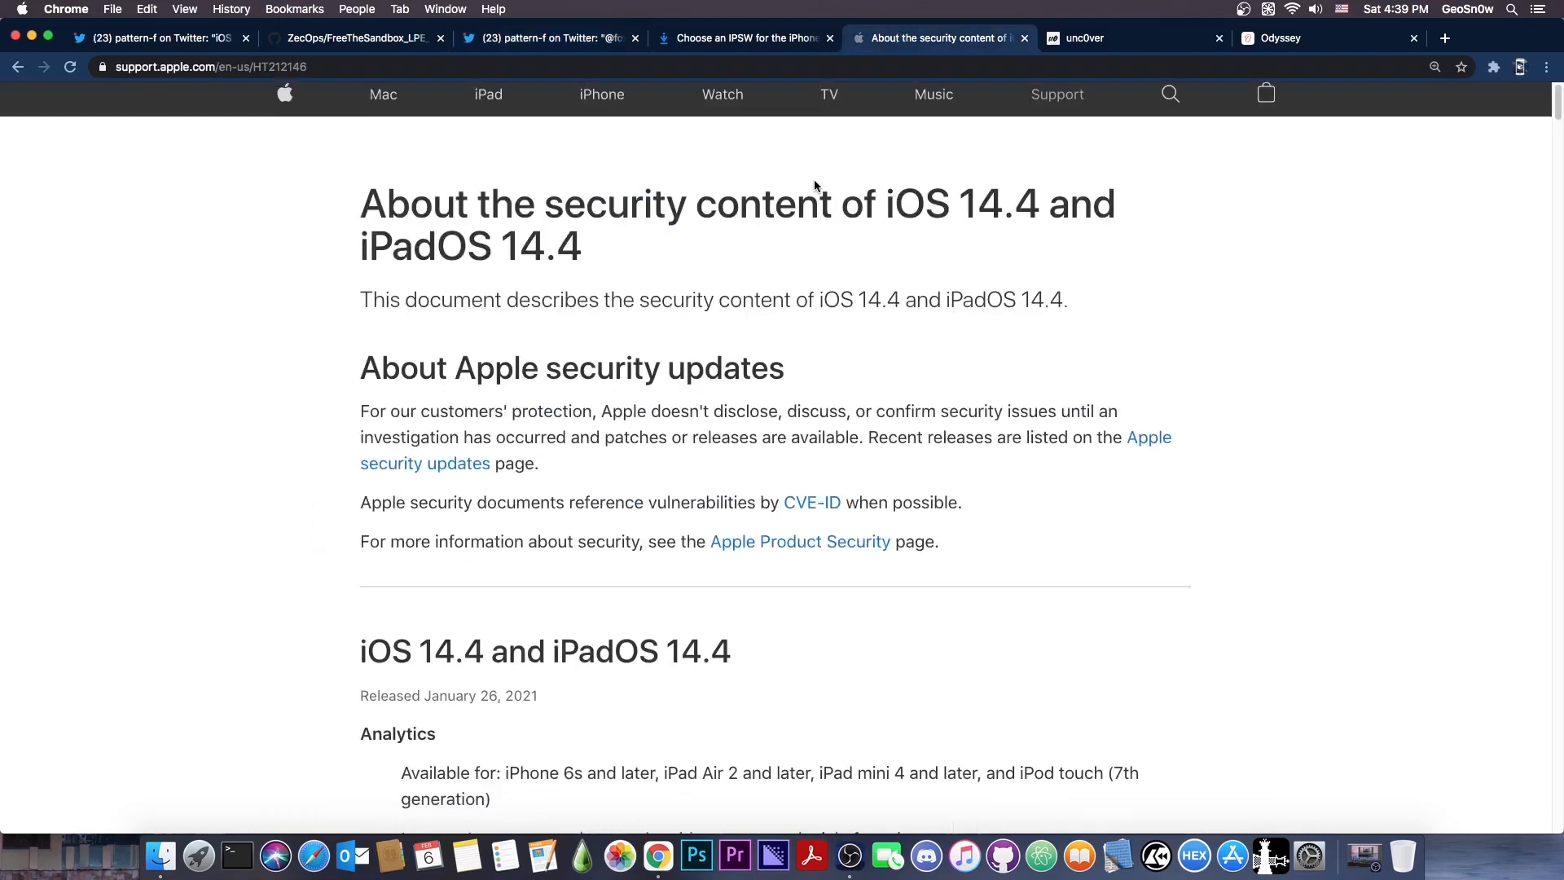
# Scroll through Apple Support's iOS 14.4 security content notes
pyautogui.scroll(-3)
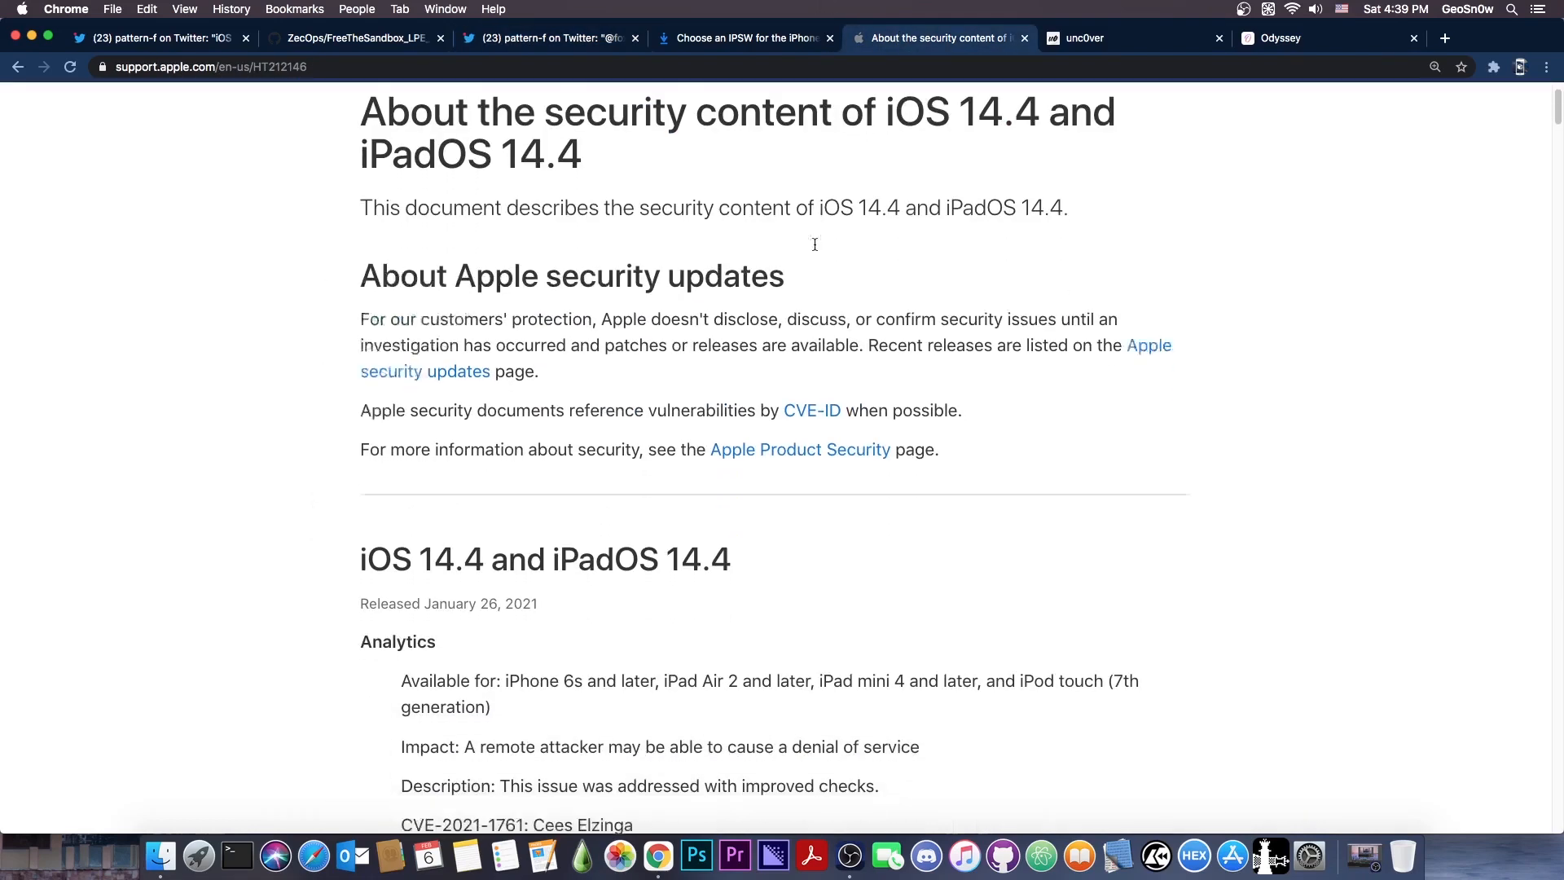
pyautogui.scroll(-3)
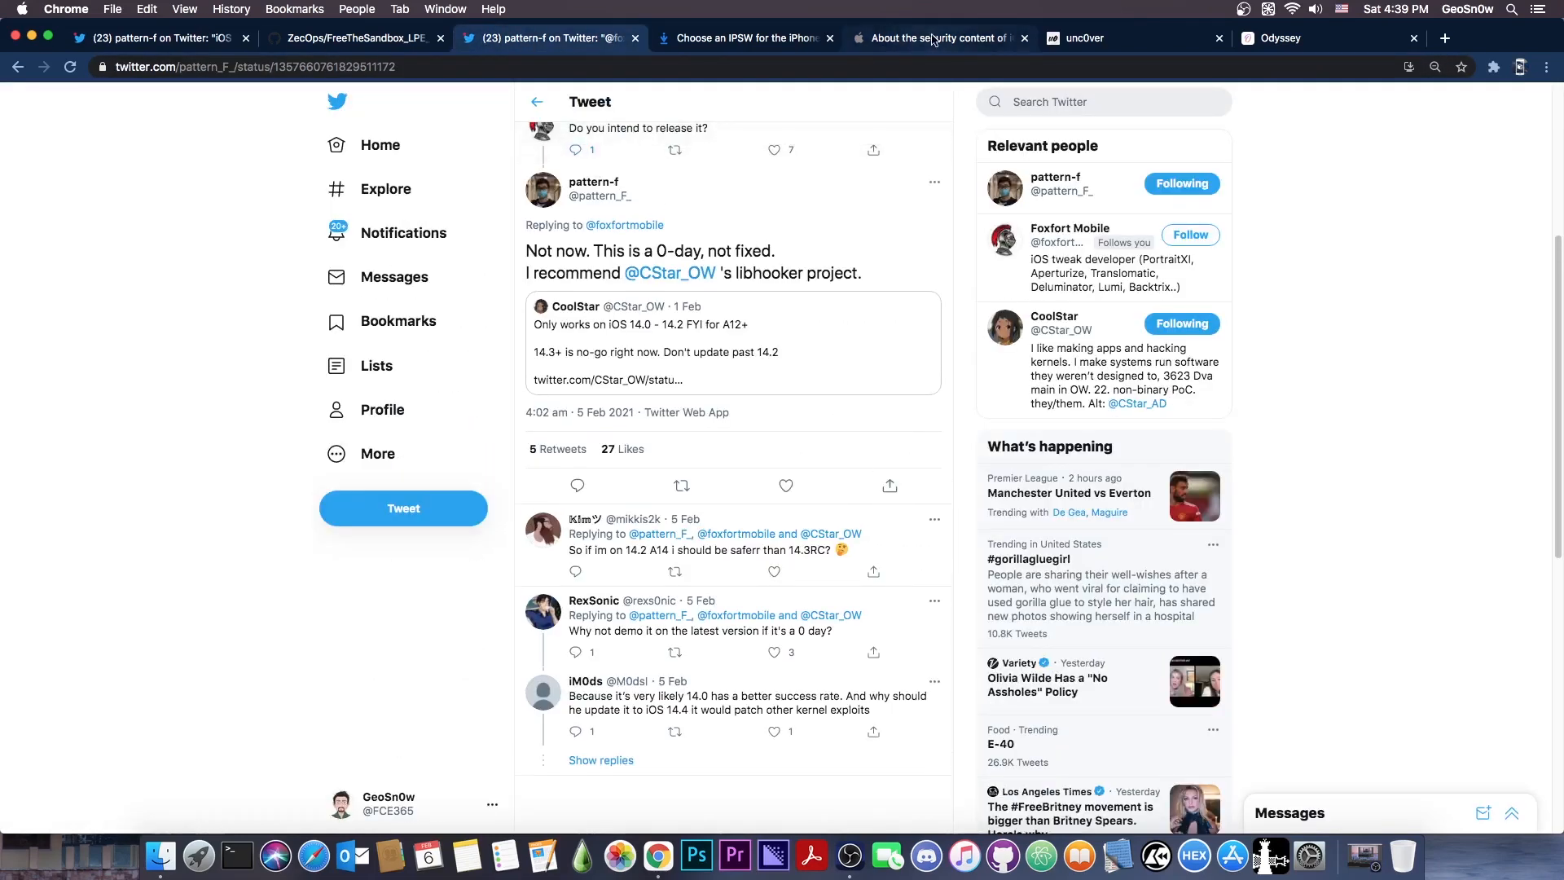
# Read pattern-f's 'Not now. This is a 0-day' reply, then bring up the unc0ver v5.3.1 site
pyautogui.click(547, 39)
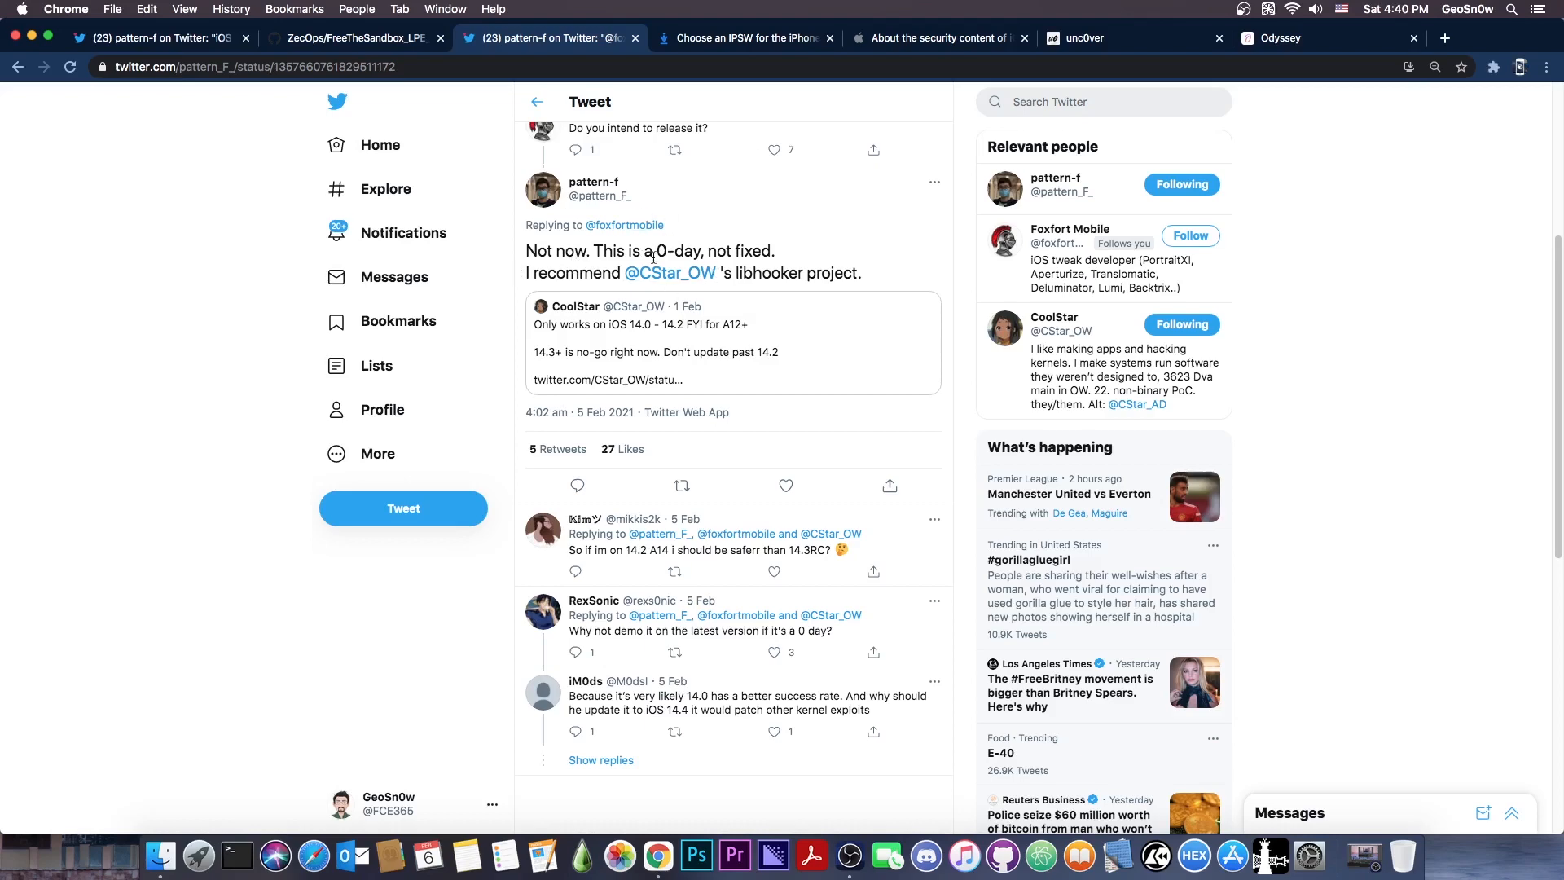
pyautogui.click(1297, 38)
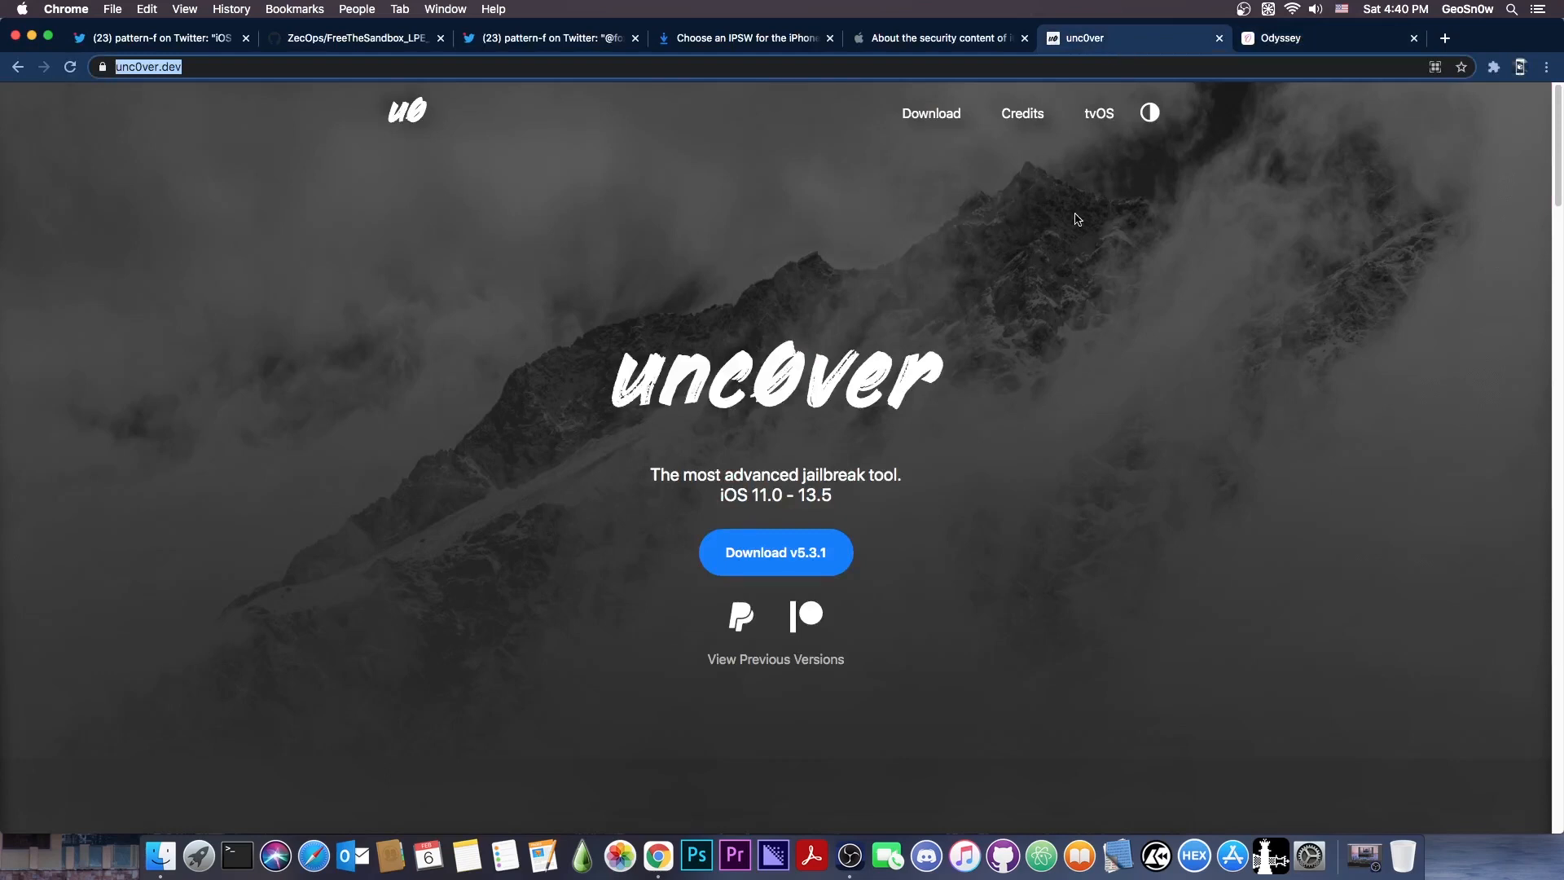
# View the Odyssey 1.2.2 download site, then return to the iPhone 11 iOS 14.0 demo tweet
pyautogui.click(1328, 38)
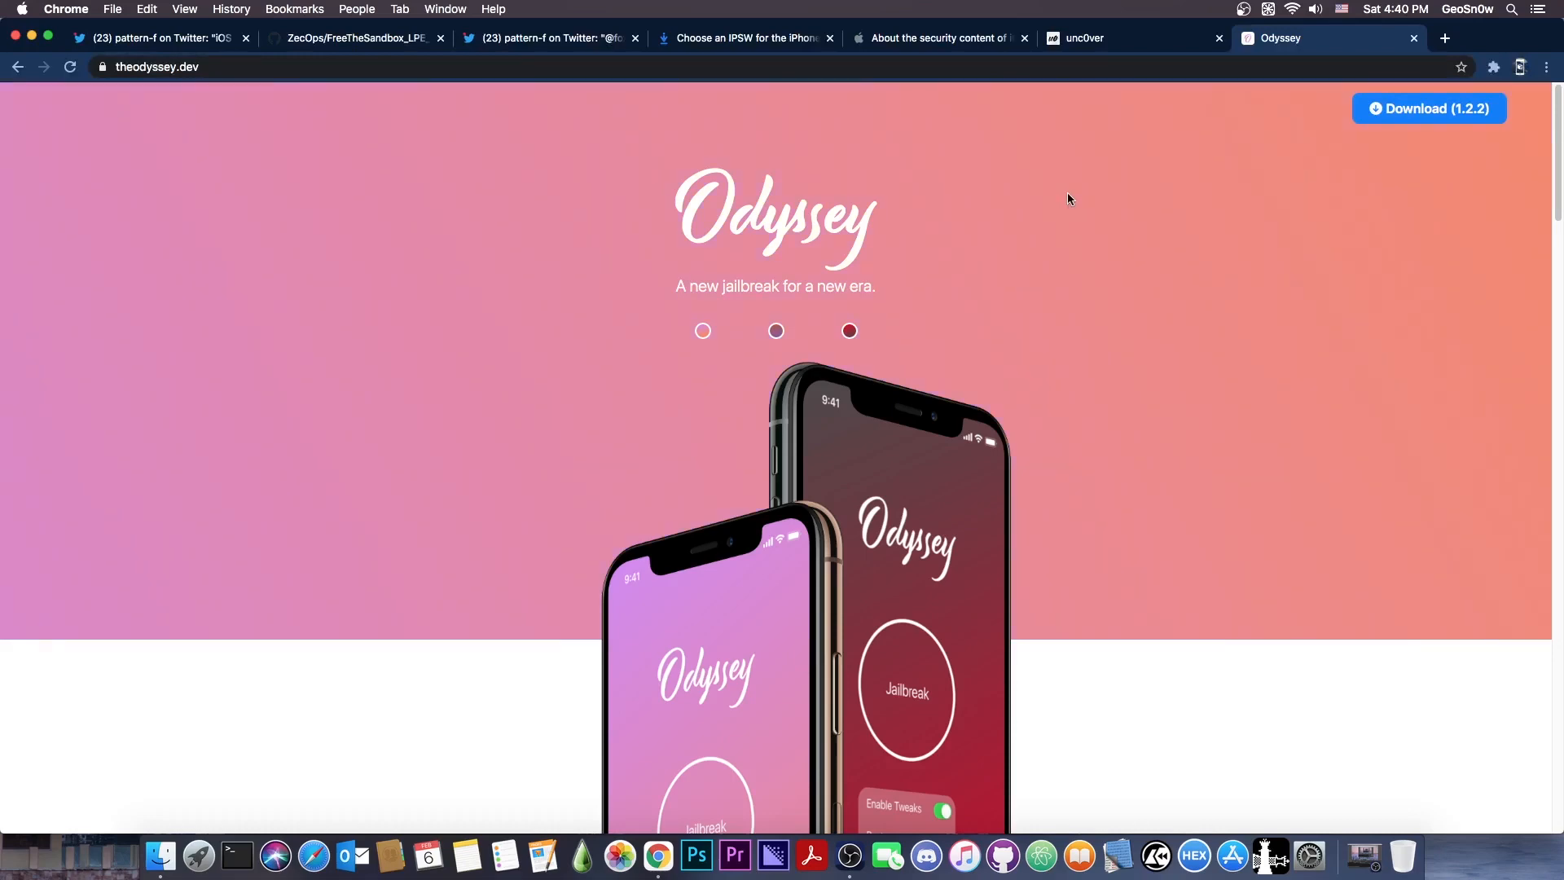
pyautogui.click(549, 38)
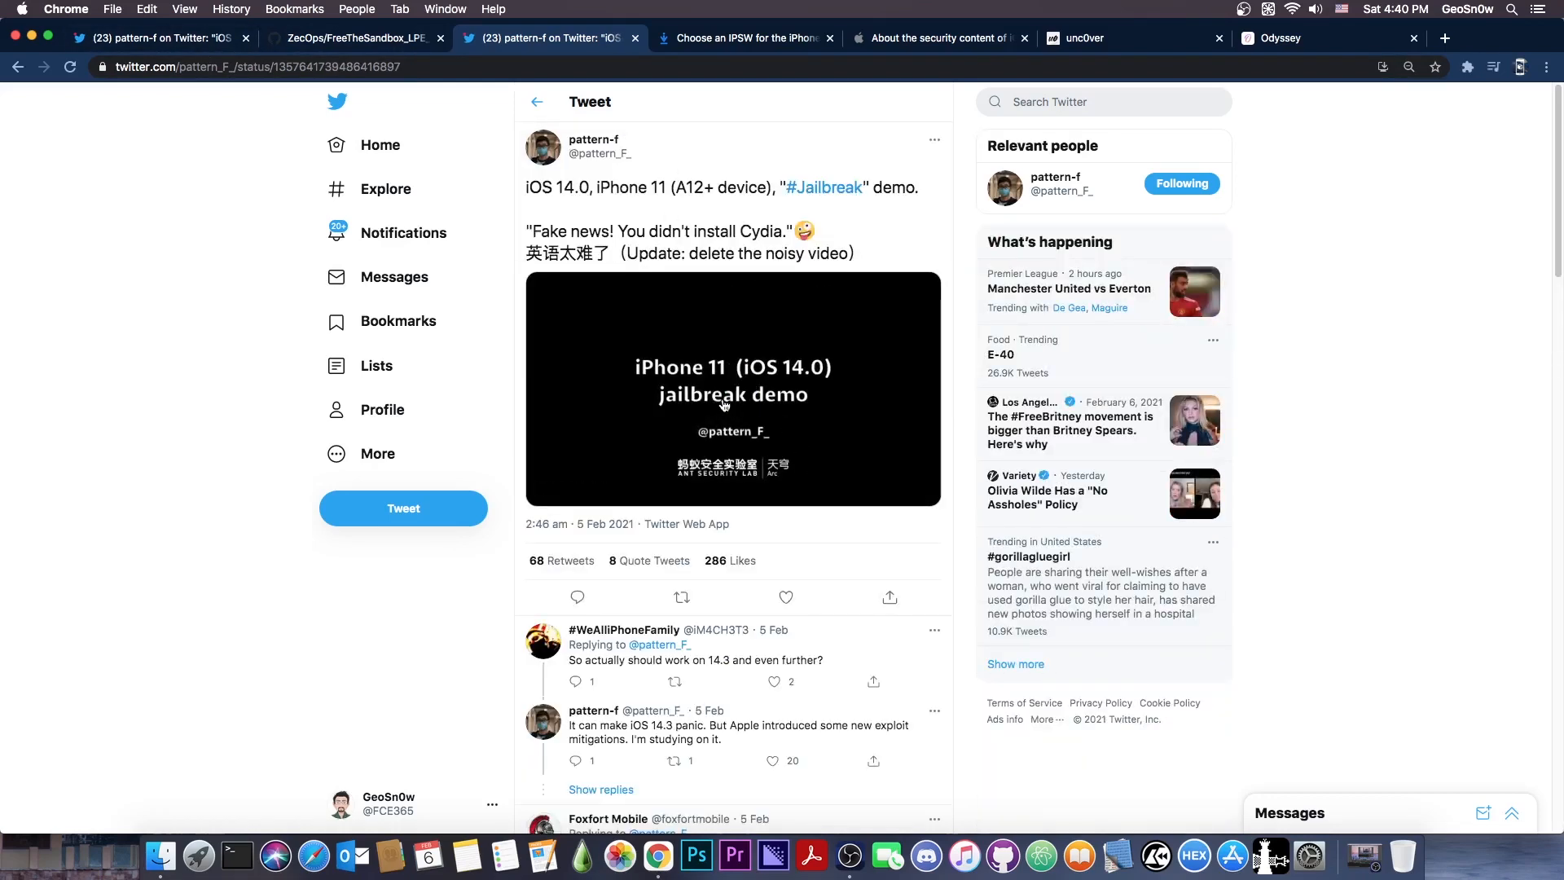
# Replay the iPhone 11 demo video, then open the iPhone 11 Pro IPSW firmware list
pyautogui.click(733, 389)
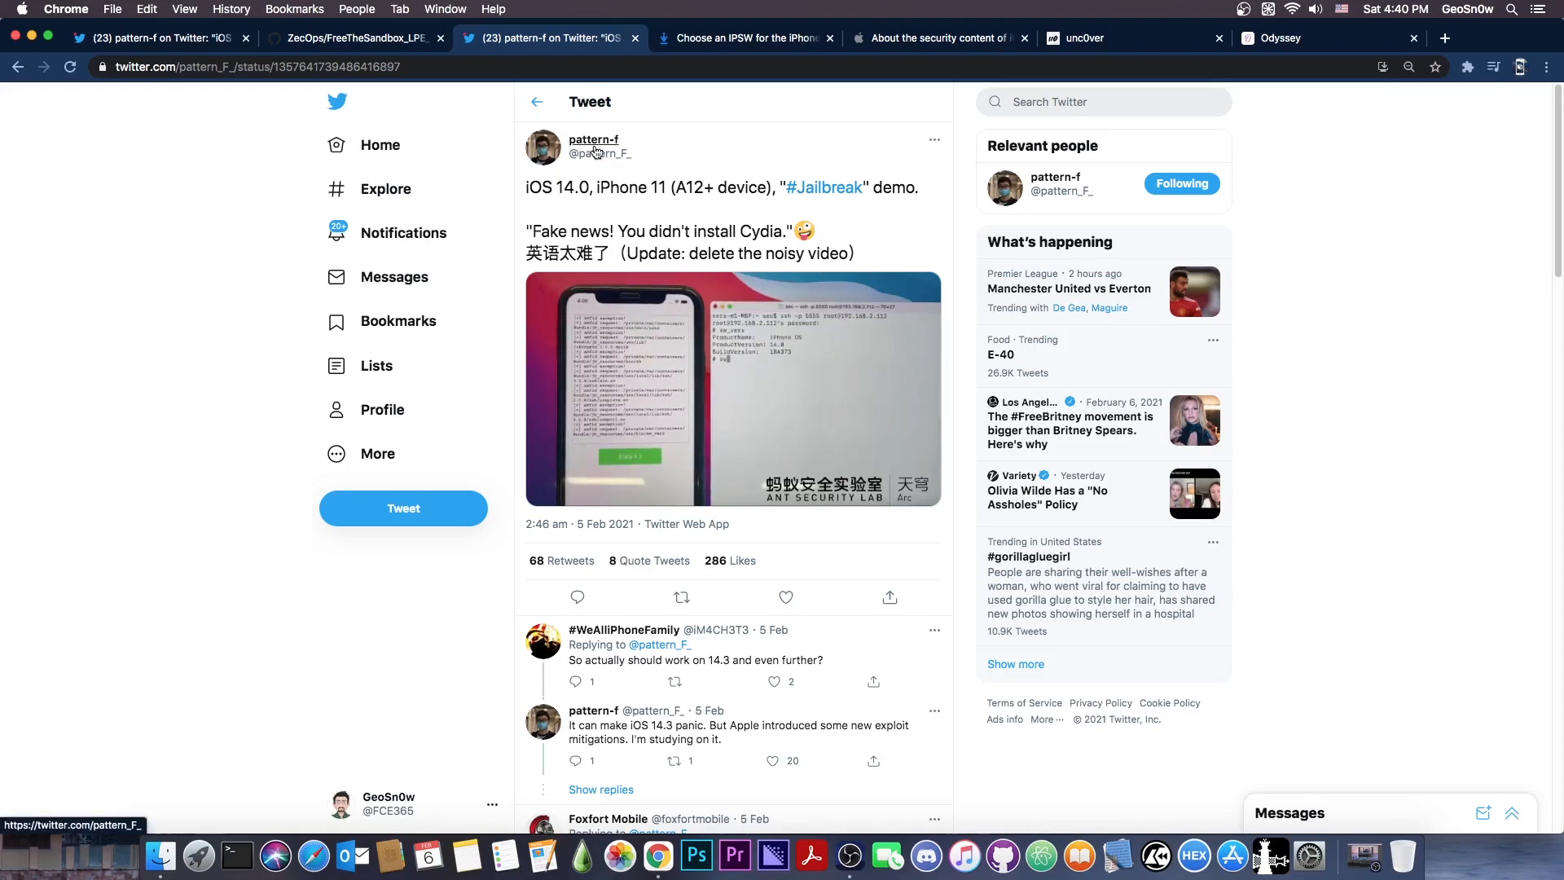
pyautogui.moveTo(594, 147)
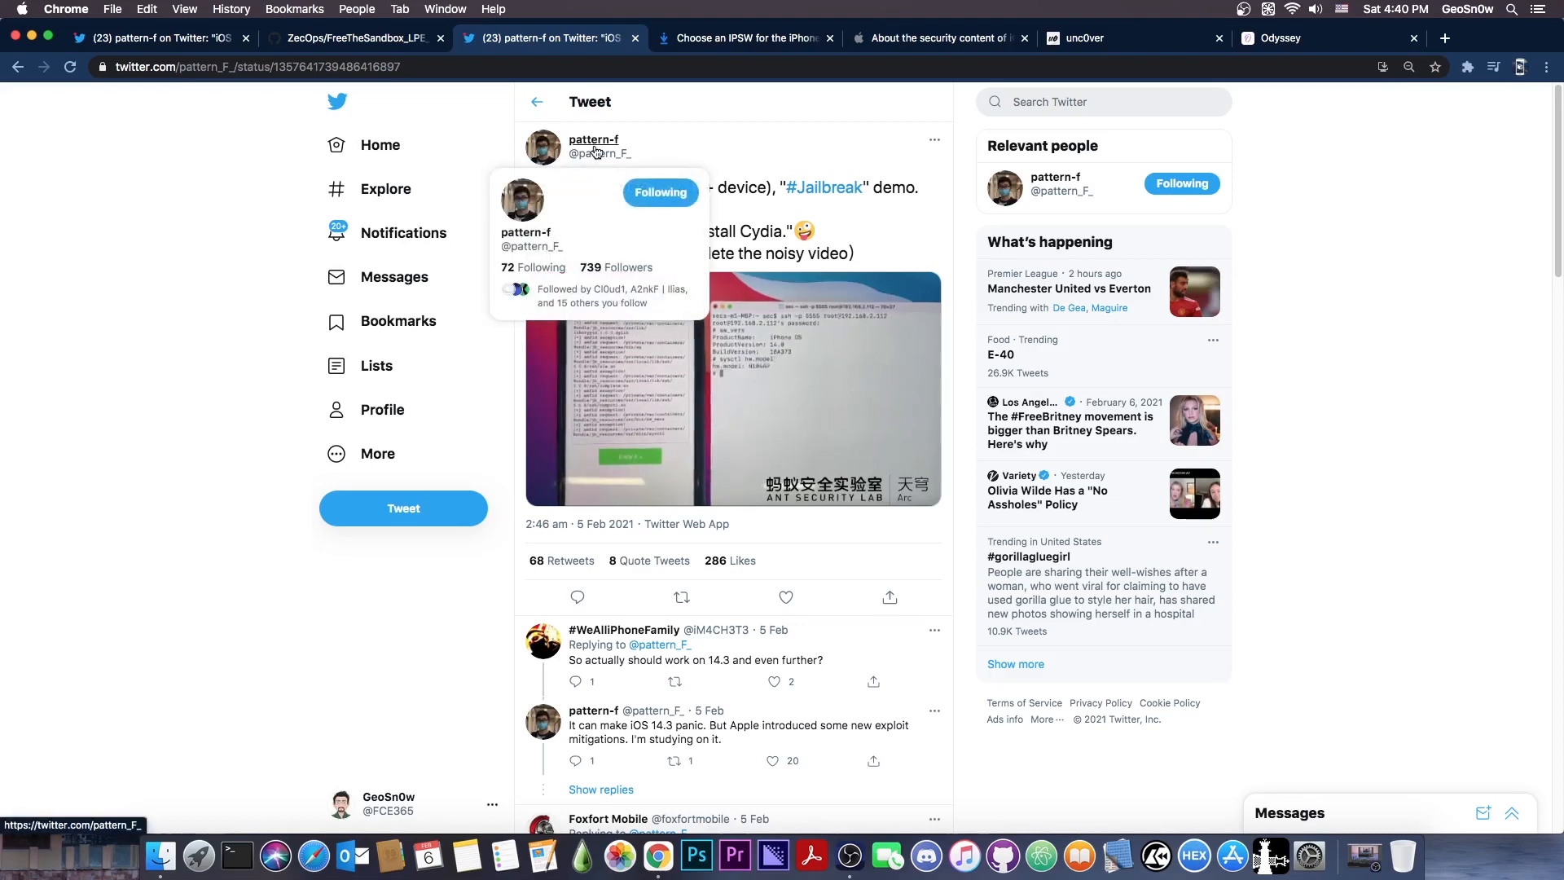
pyautogui.click(743, 39)
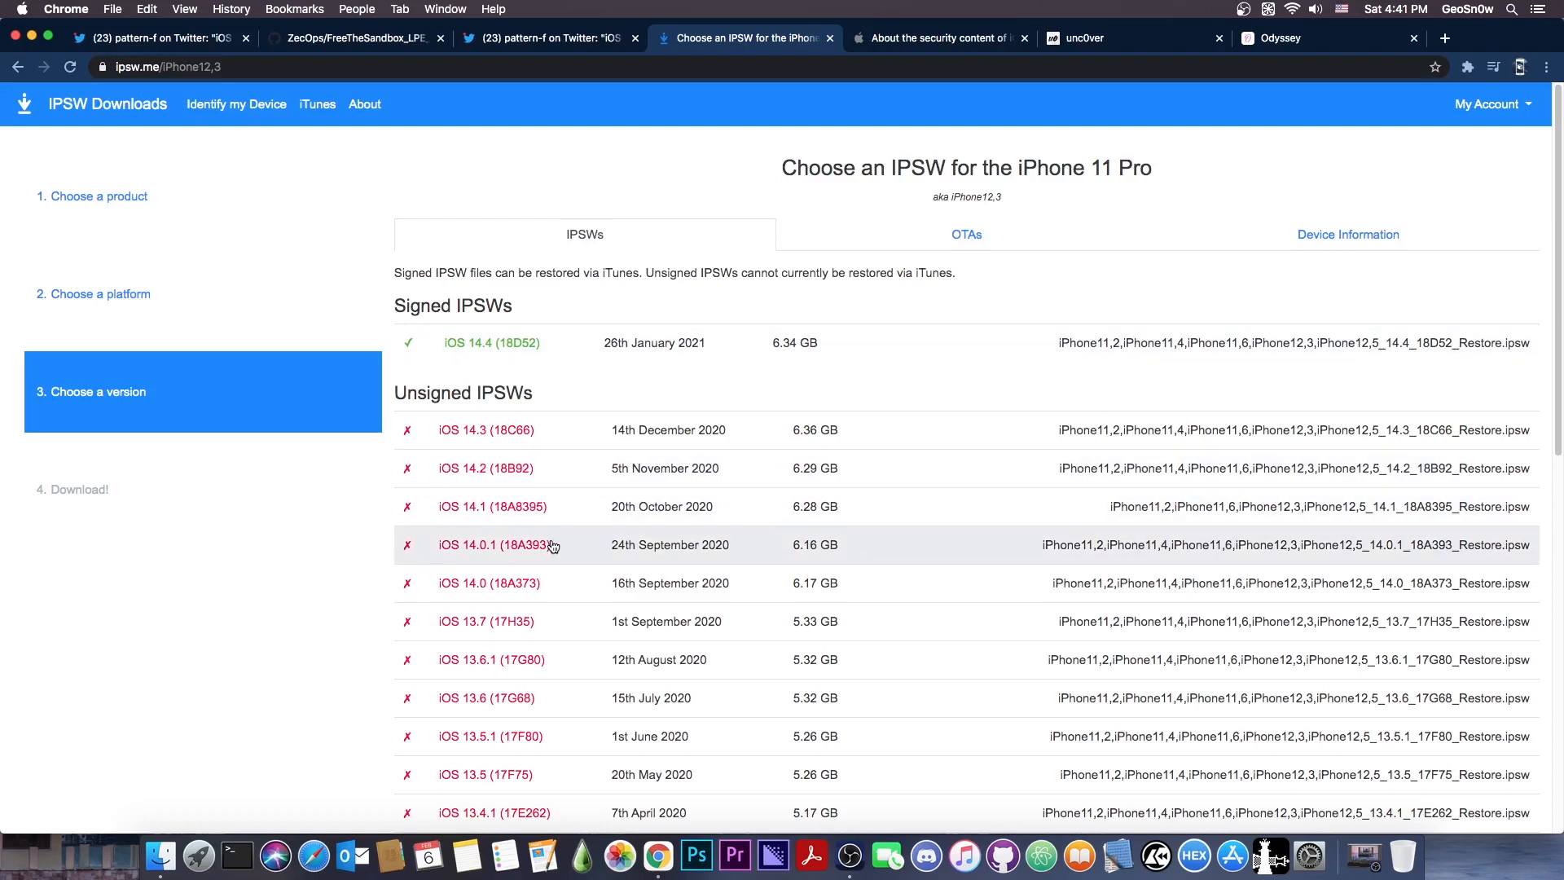
pyautogui.moveTo(568, 583)
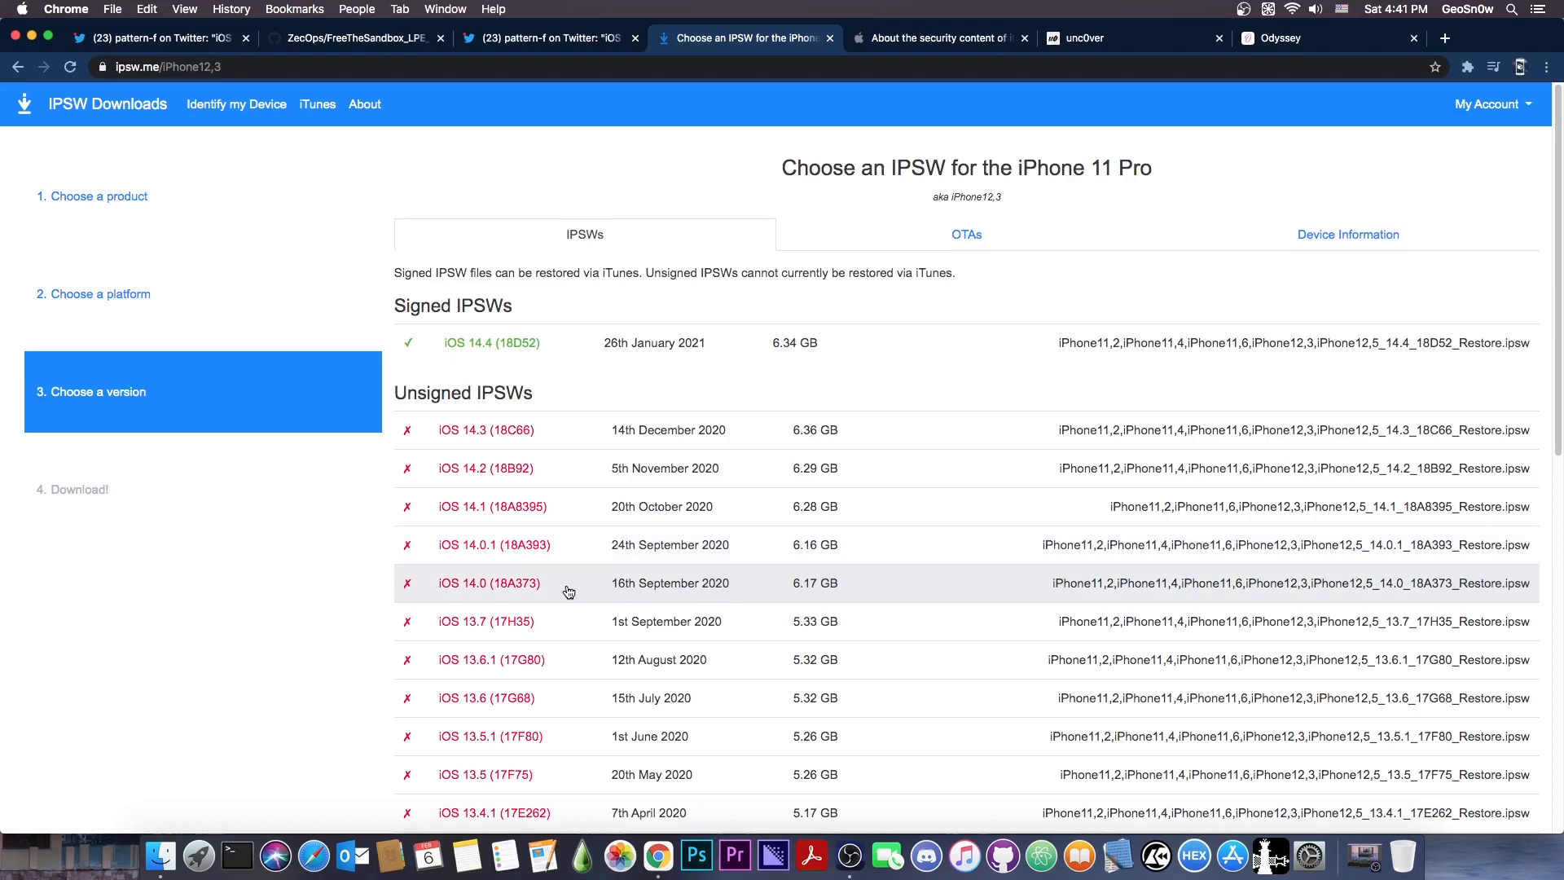
pyautogui.moveTo(530, 58)
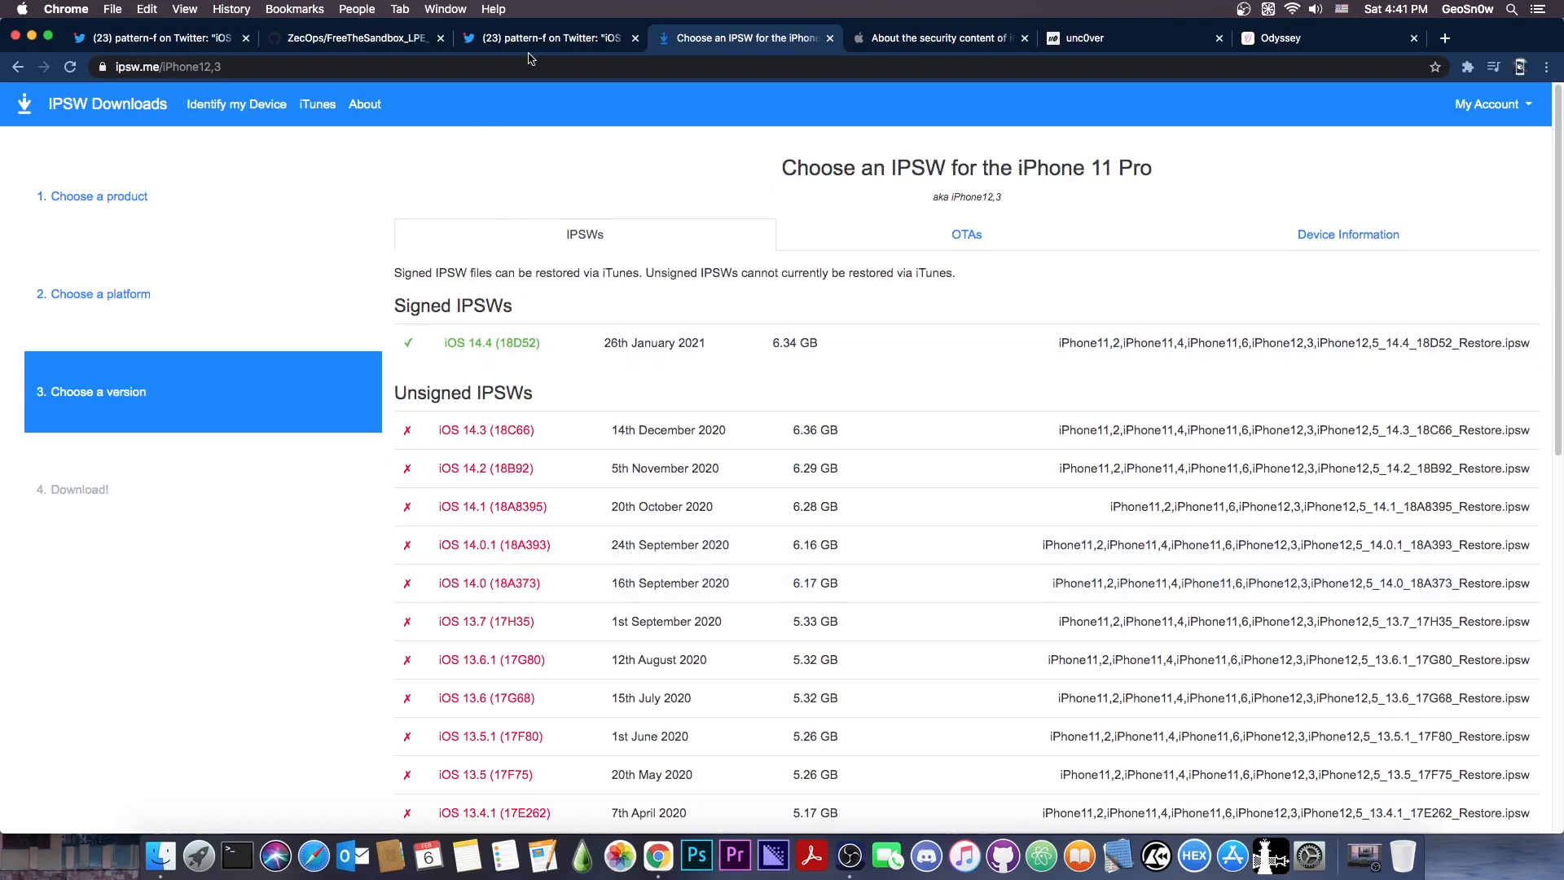
# Cycle between the iPhone 11 demo tweet, the unc0ver site and the iPhone 11 Pro firmware list
pyautogui.click(547, 38)
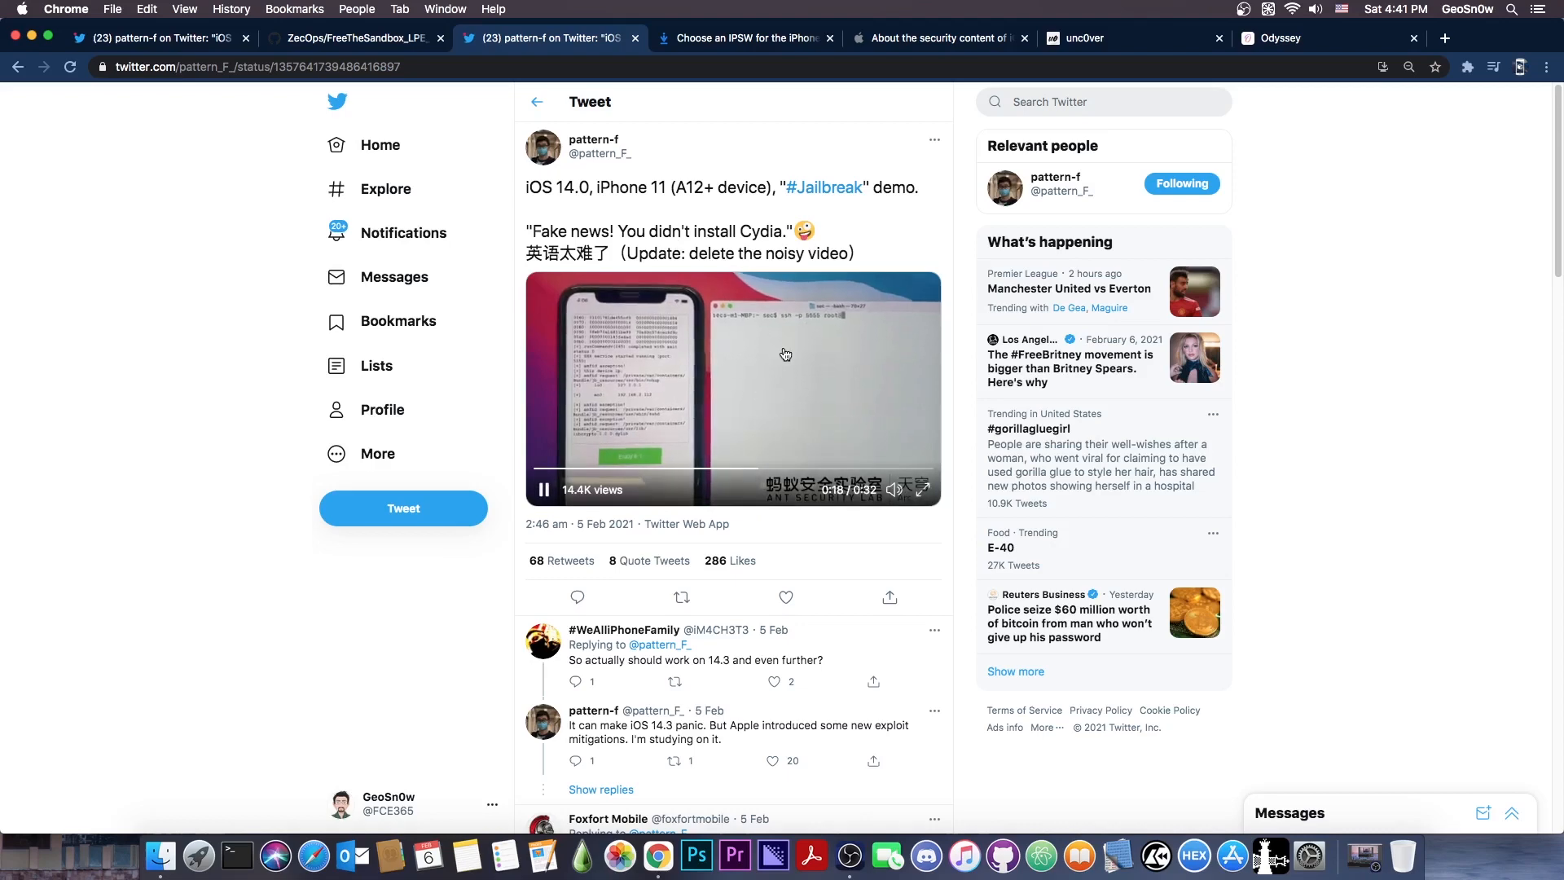
pyautogui.click(1297, 38)
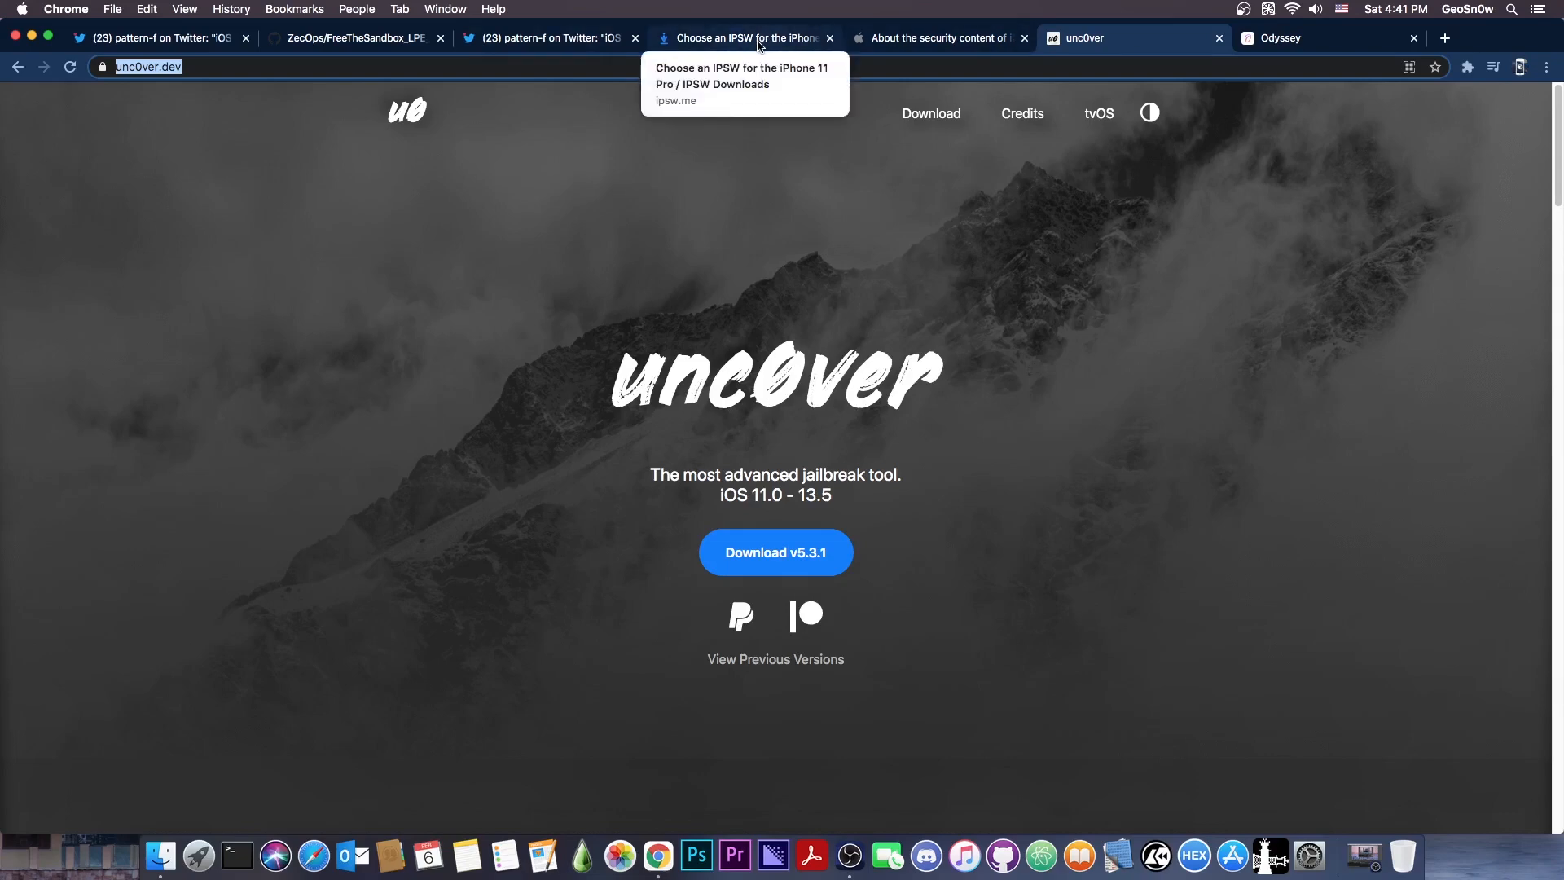
pyautogui.click(743, 39)
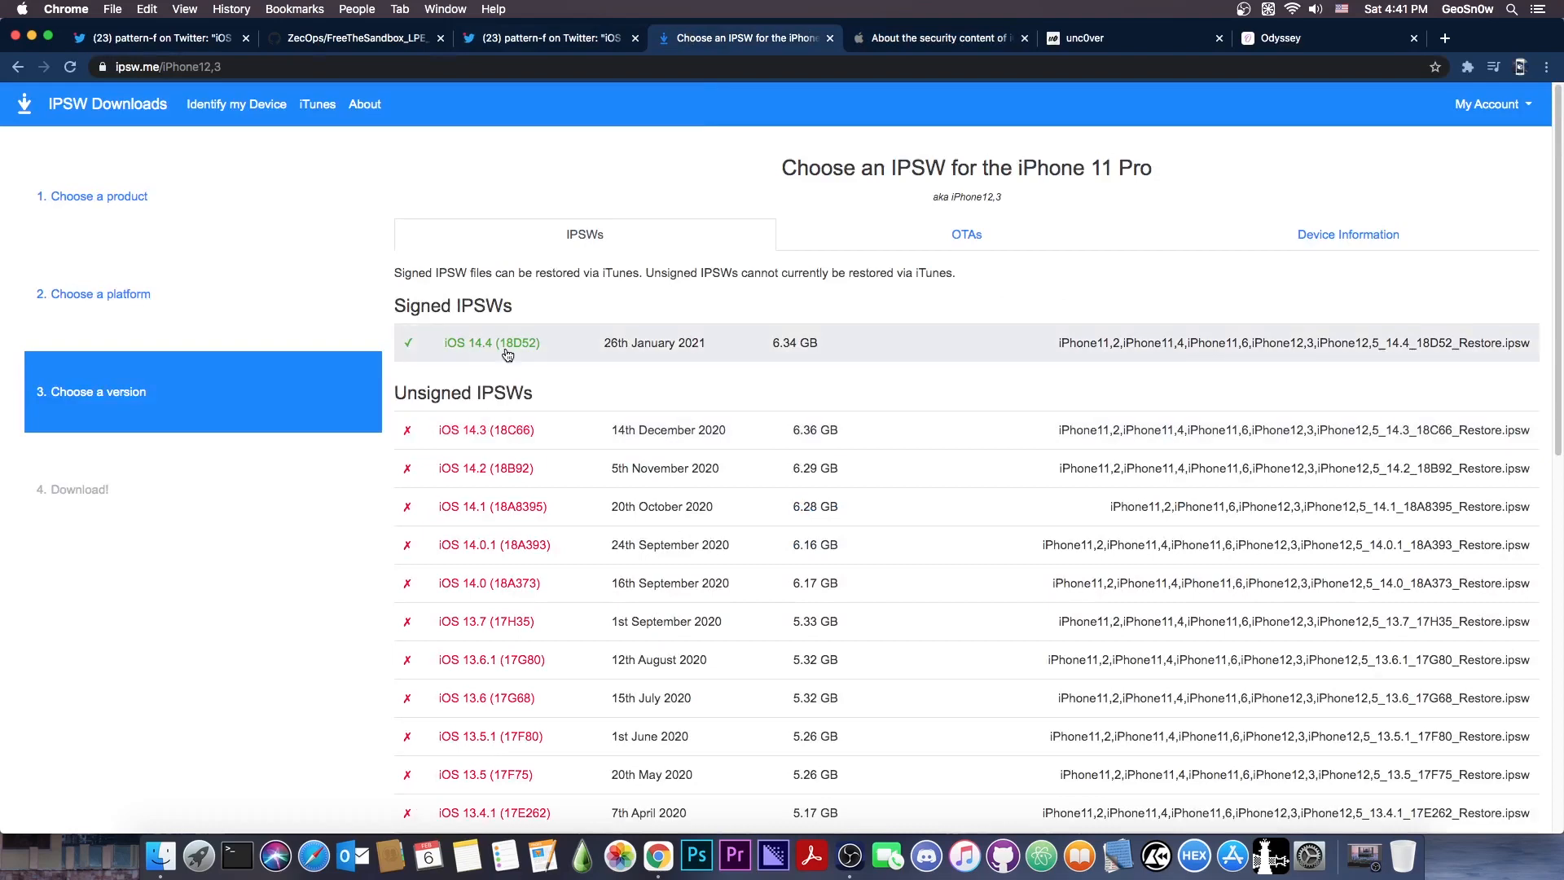
pyautogui.click(548, 38)
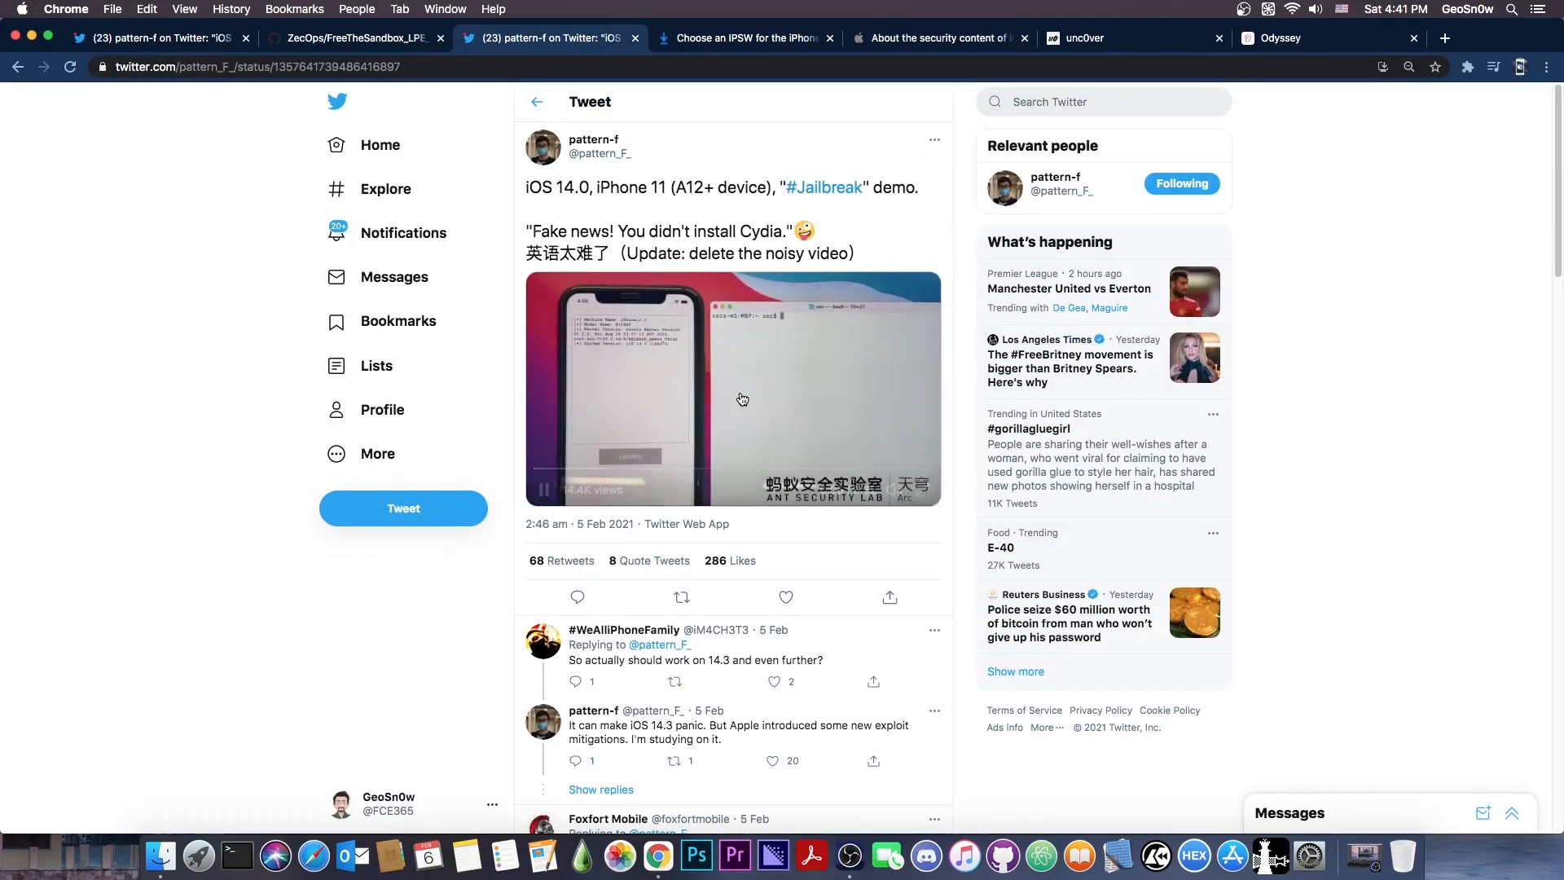
pyautogui.scroll(-3)
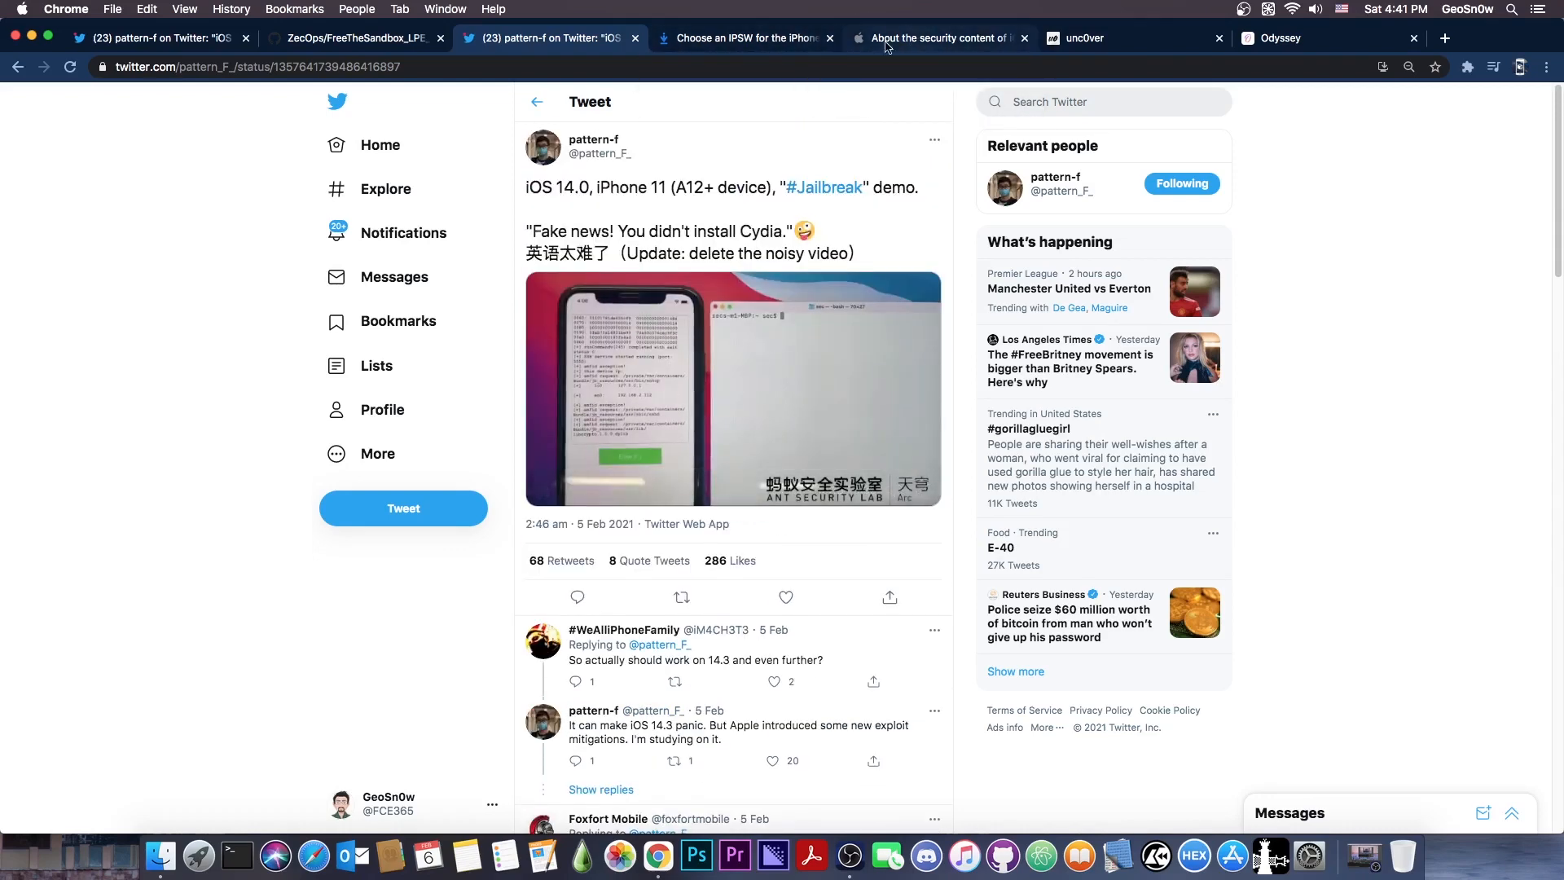
# Flip past the firmware list and Odyssey site, then return to the iPhone 6s demo tweet
pyautogui.click(743, 38)
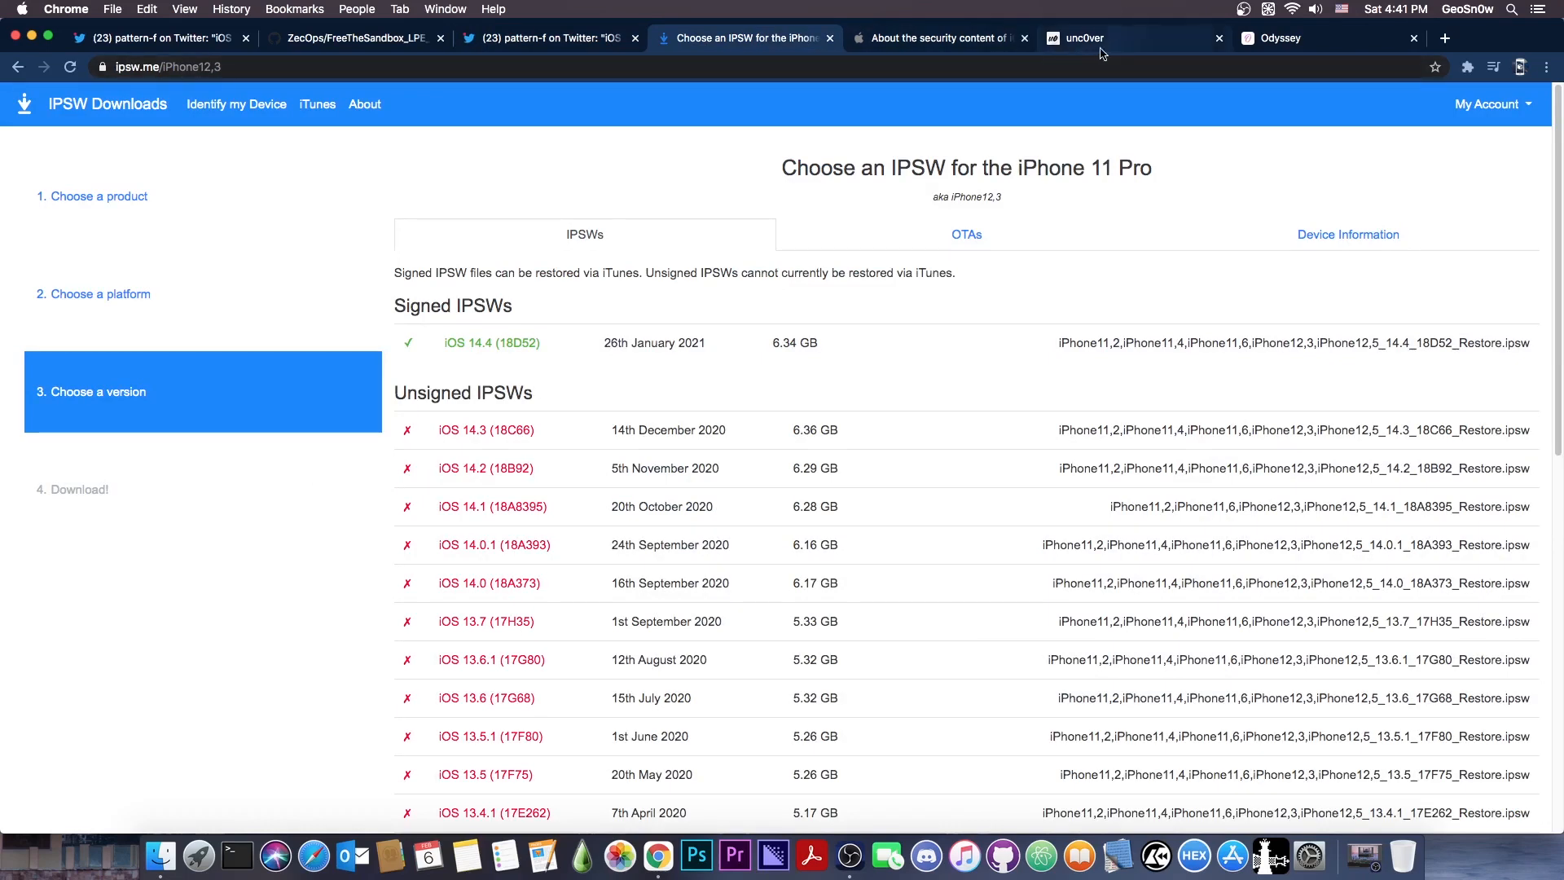
pyautogui.click(1297, 38)
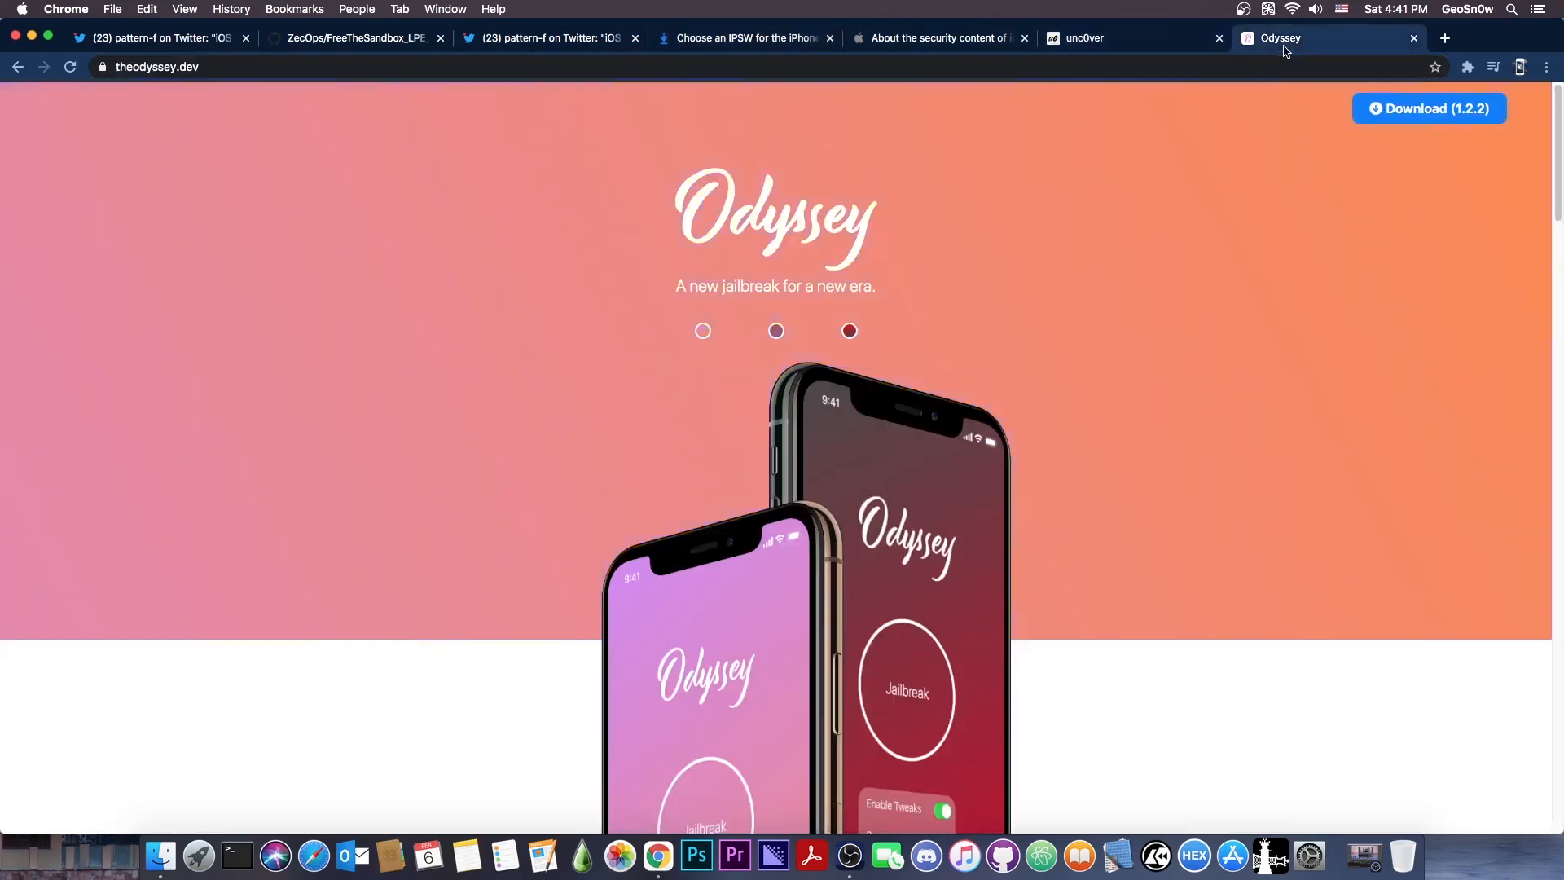
pyautogui.click(743, 39)
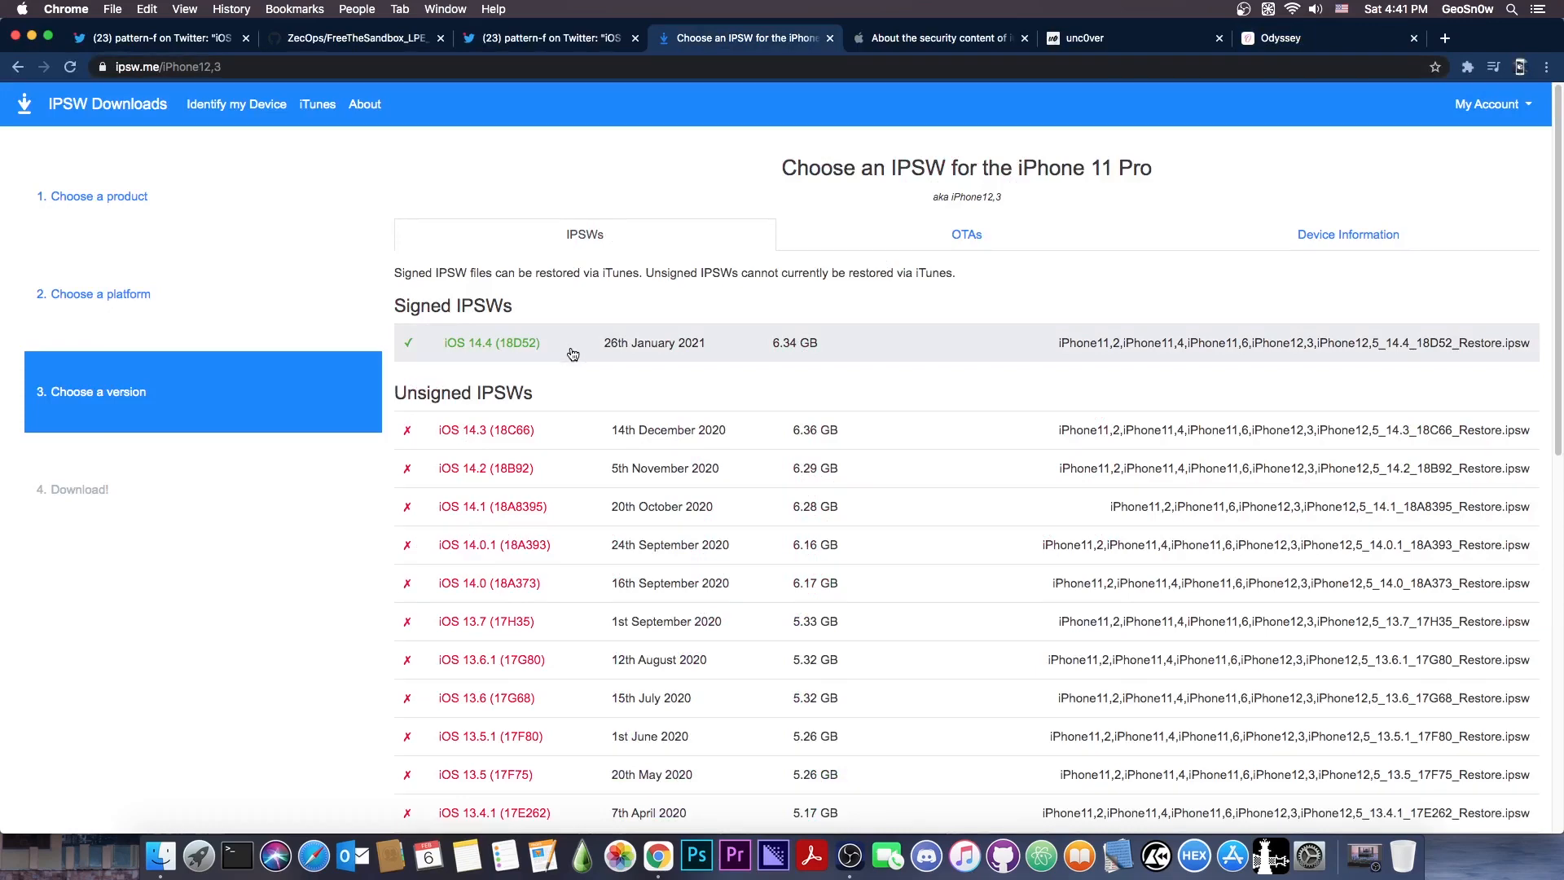
pyautogui.moveTo(560, 423)
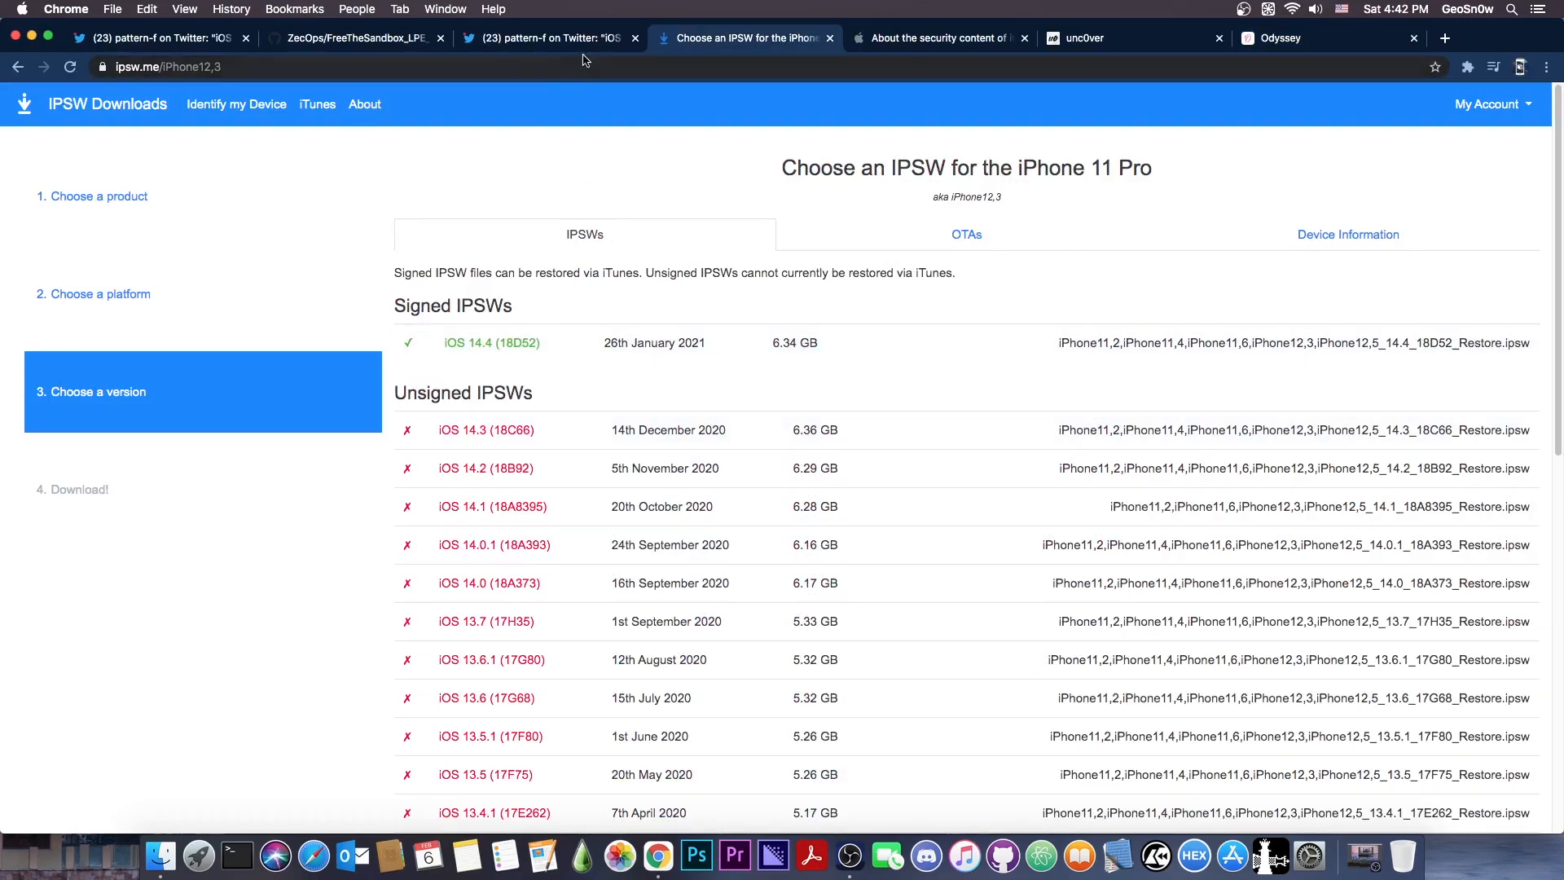
pyautogui.click(543, 38)
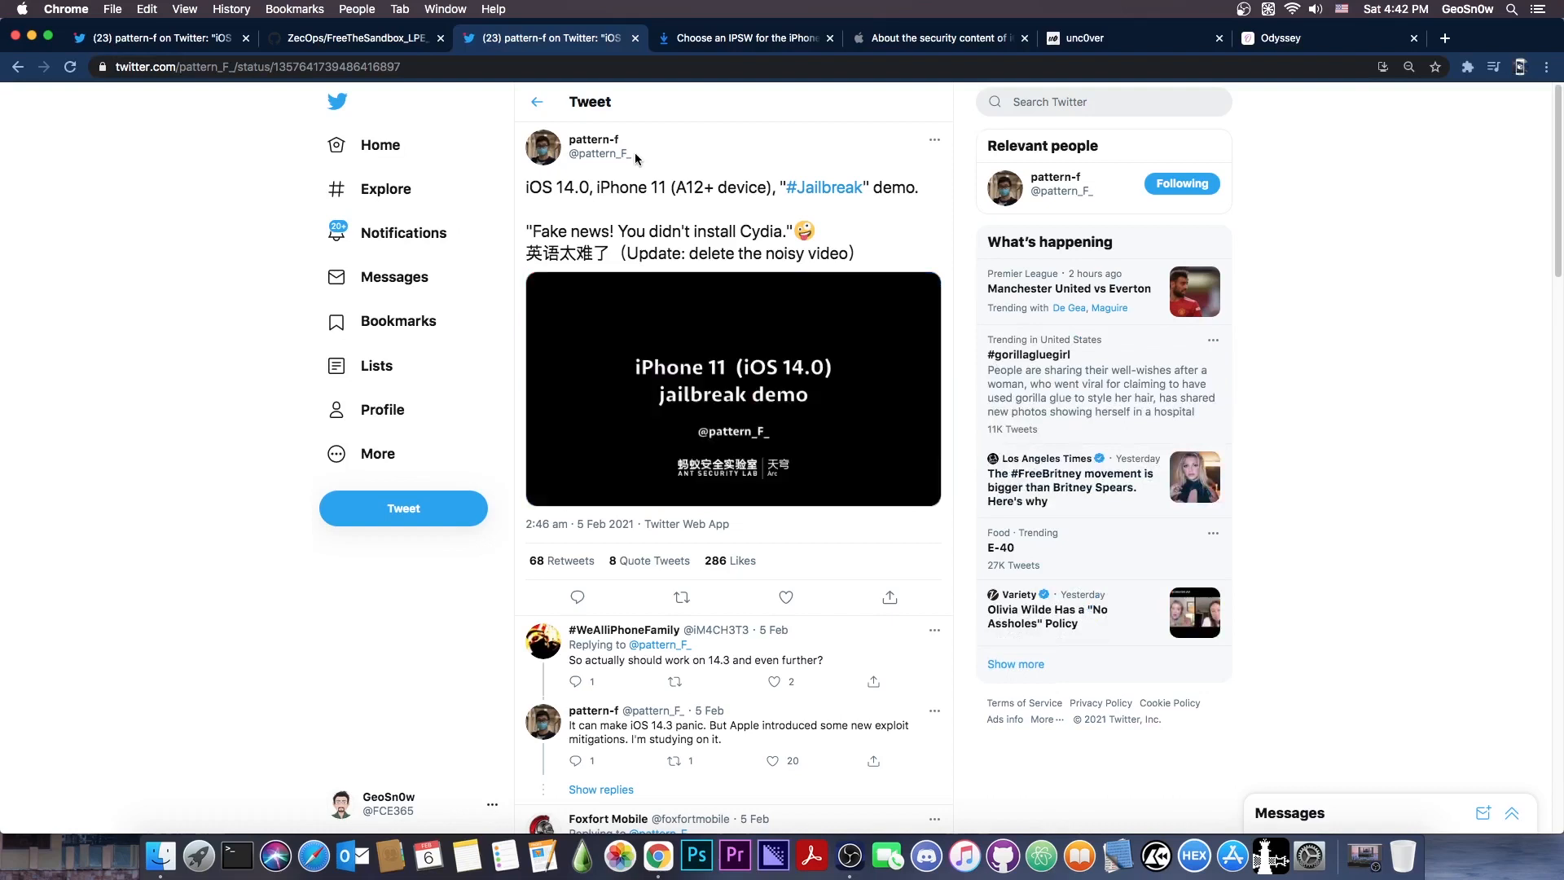
pyautogui.click(732, 389)
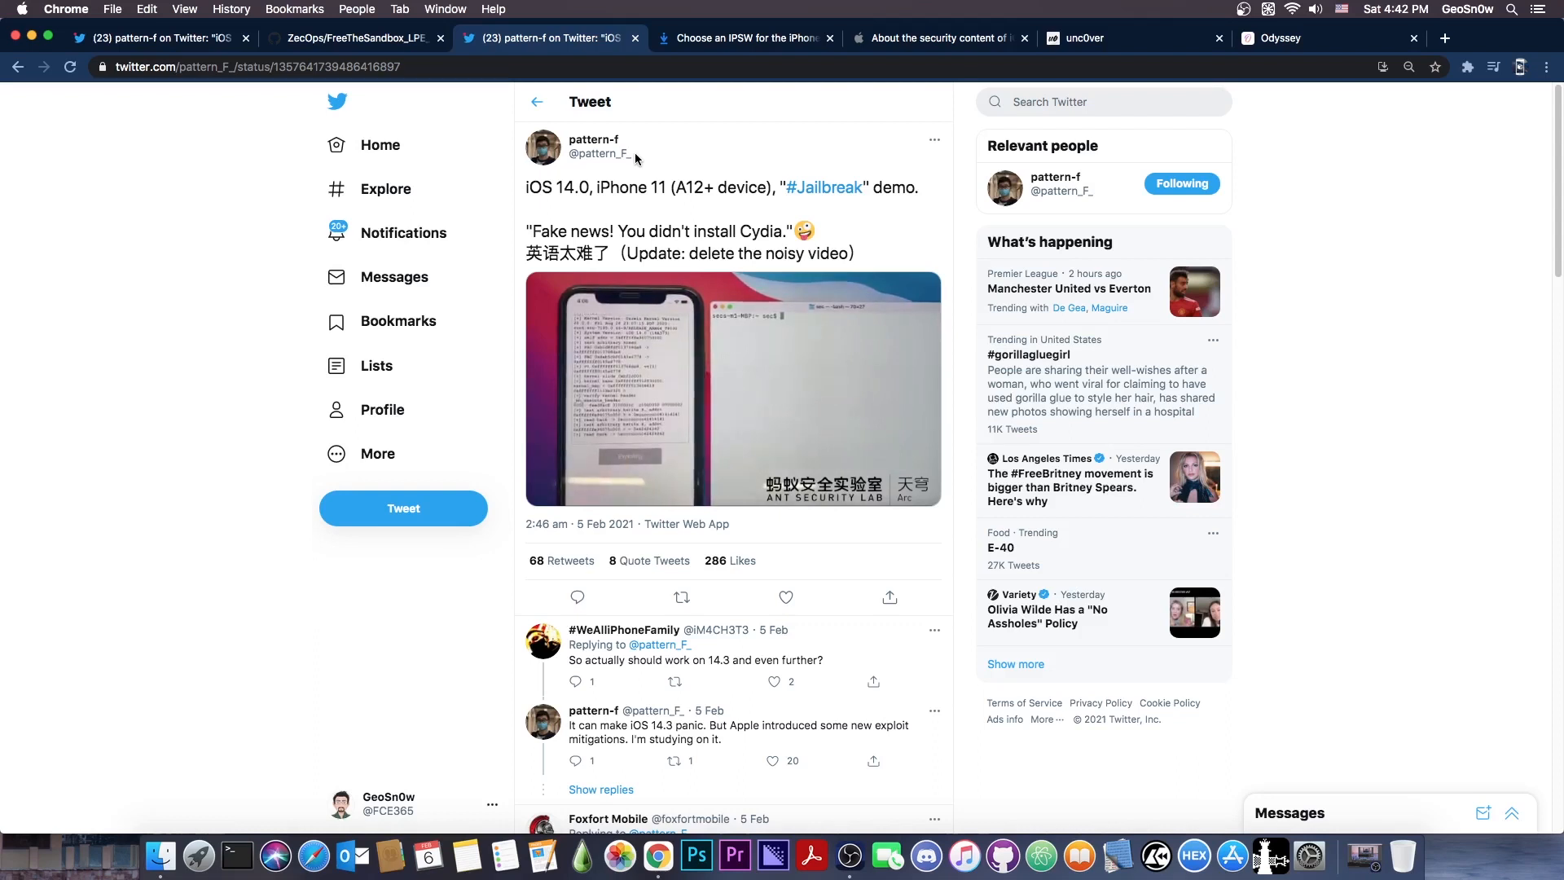
pyautogui.click(733, 390)
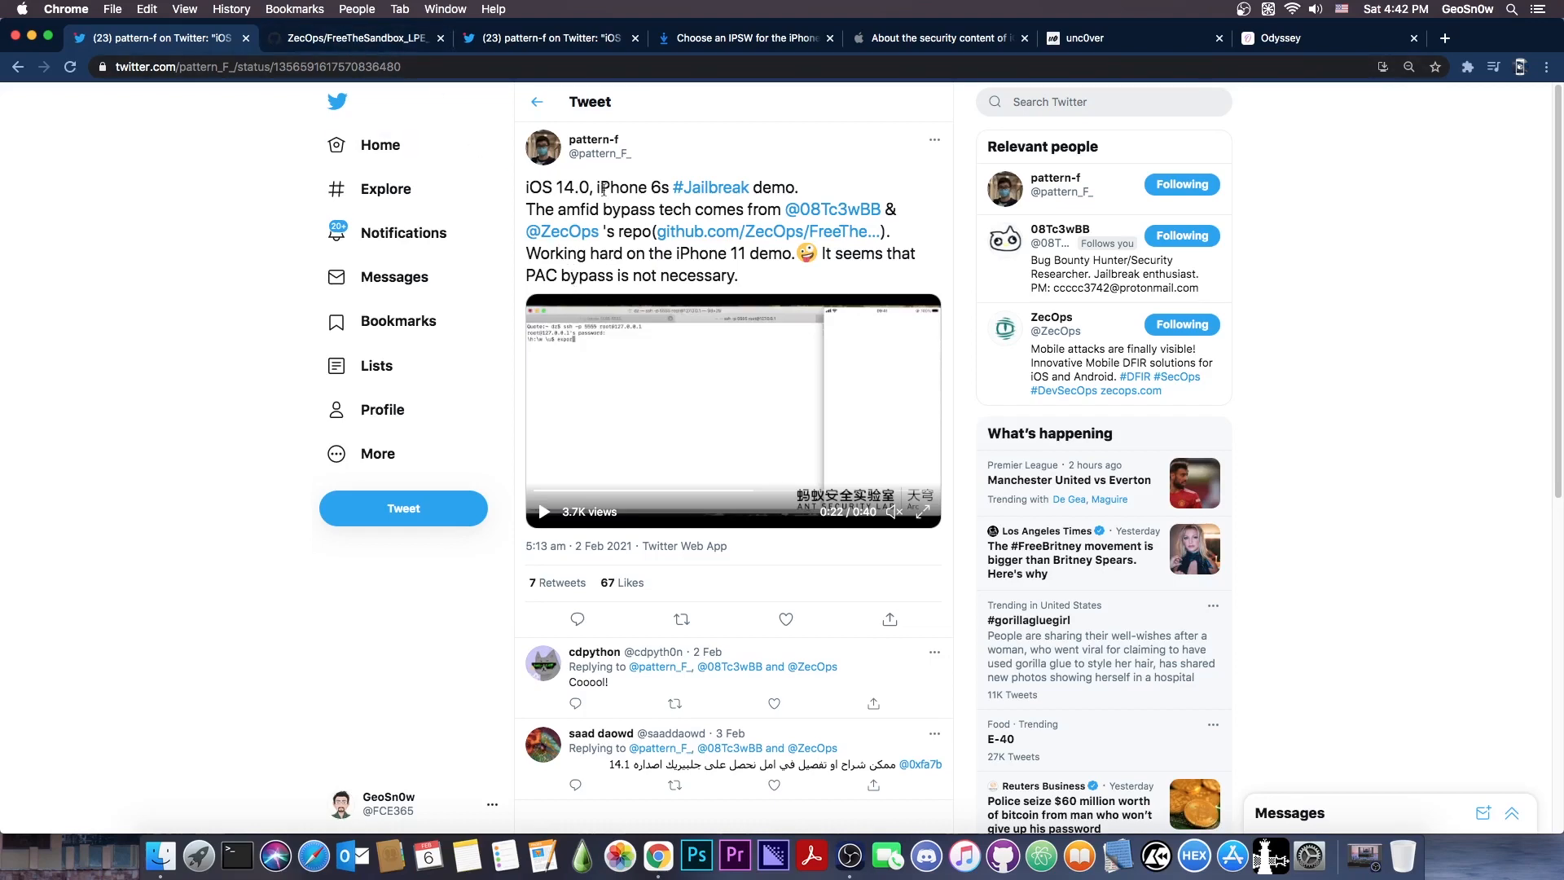
pyautogui.click(355, 38)
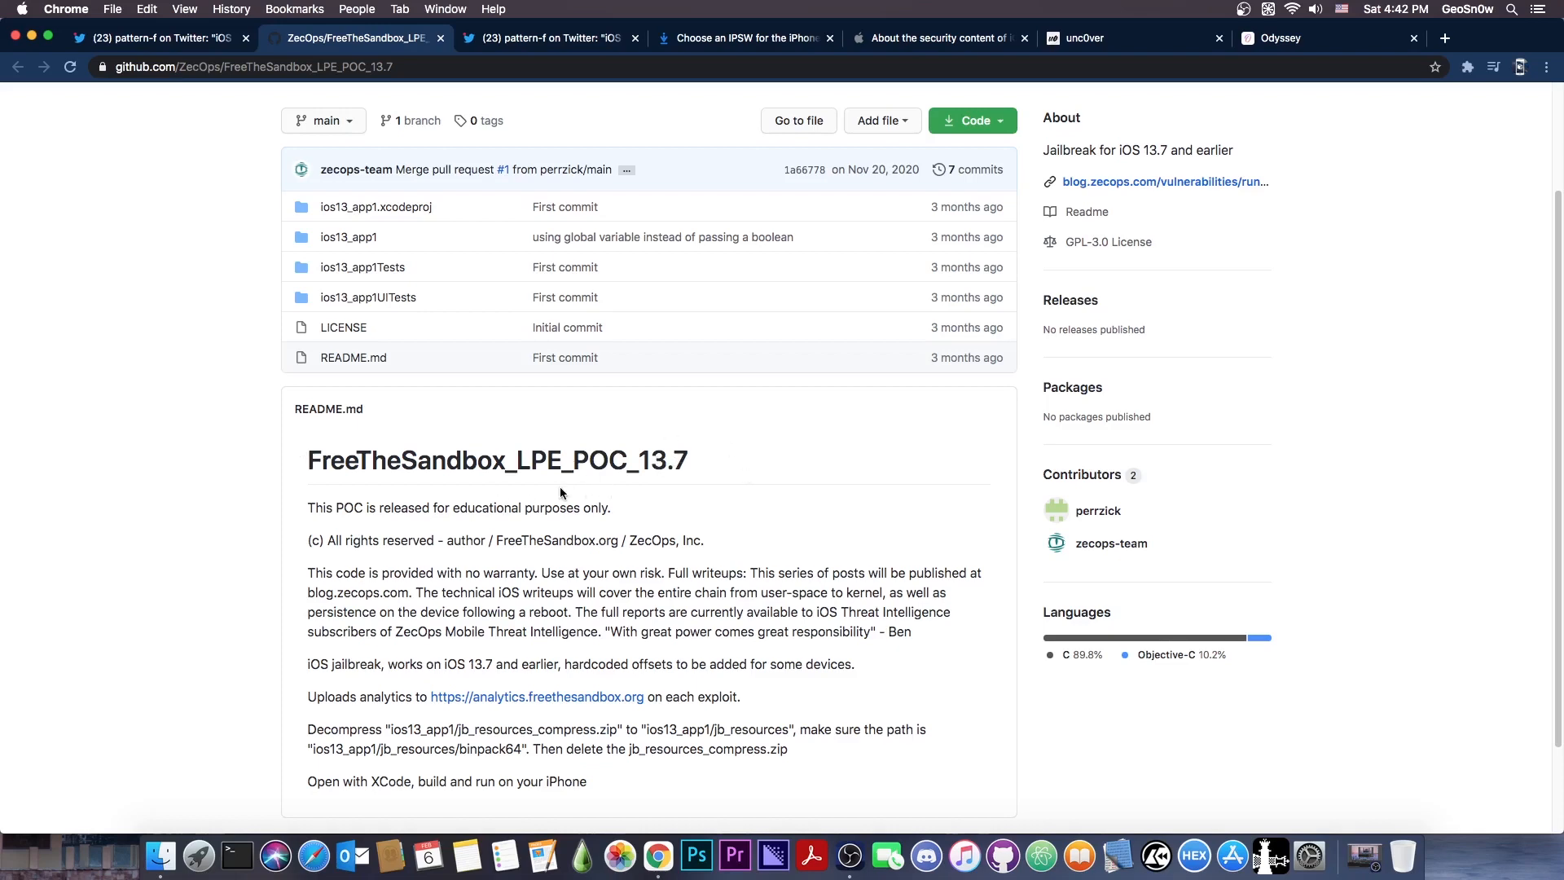
pyautogui.click(155, 38)
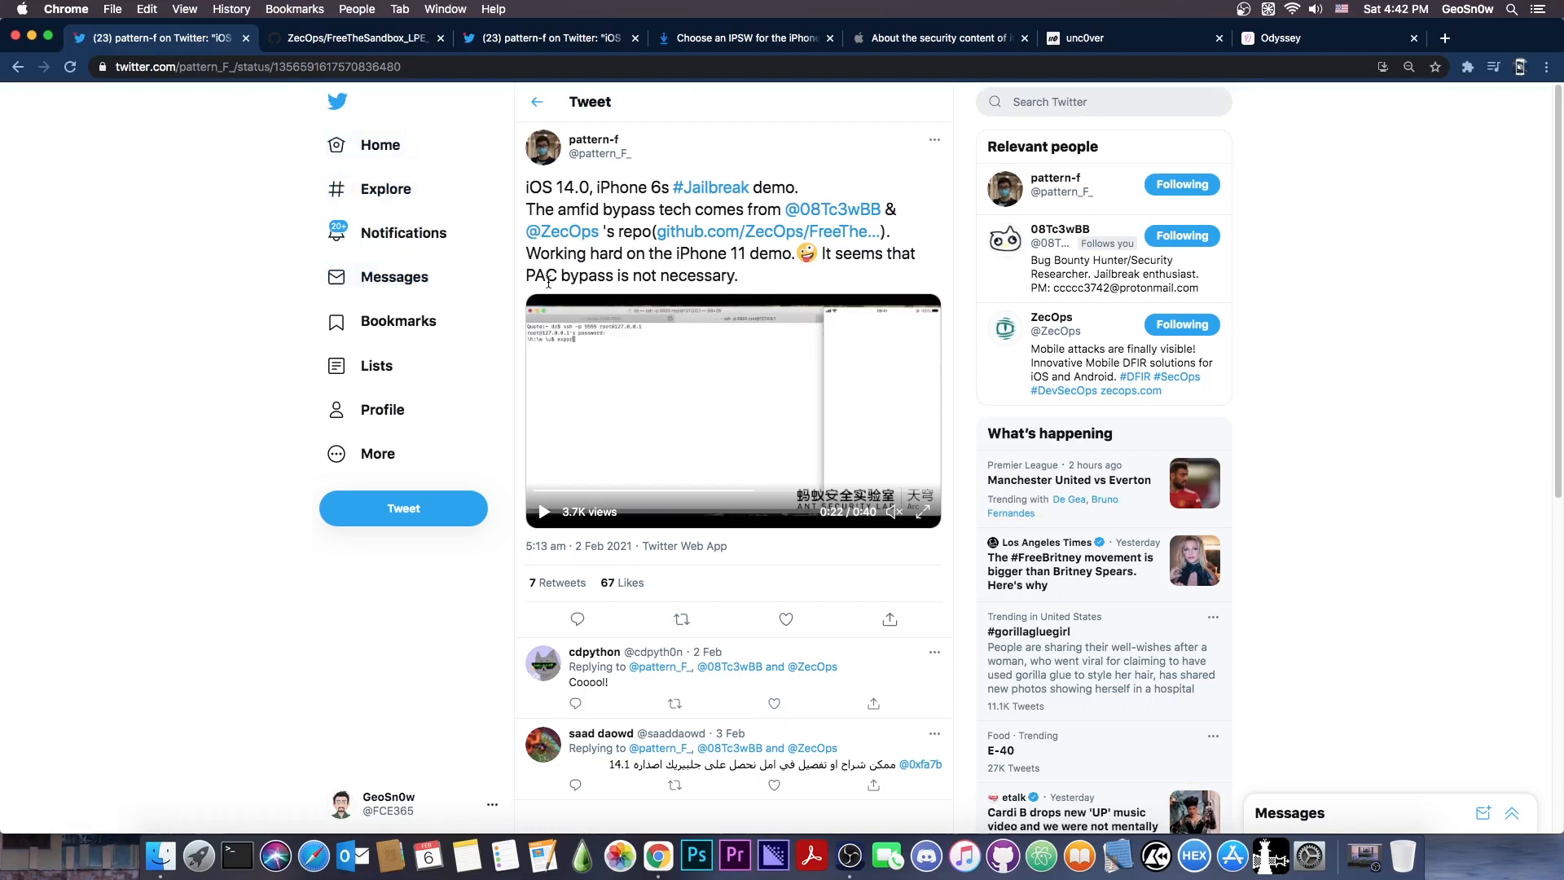
pyautogui.moveTo(558, 293)
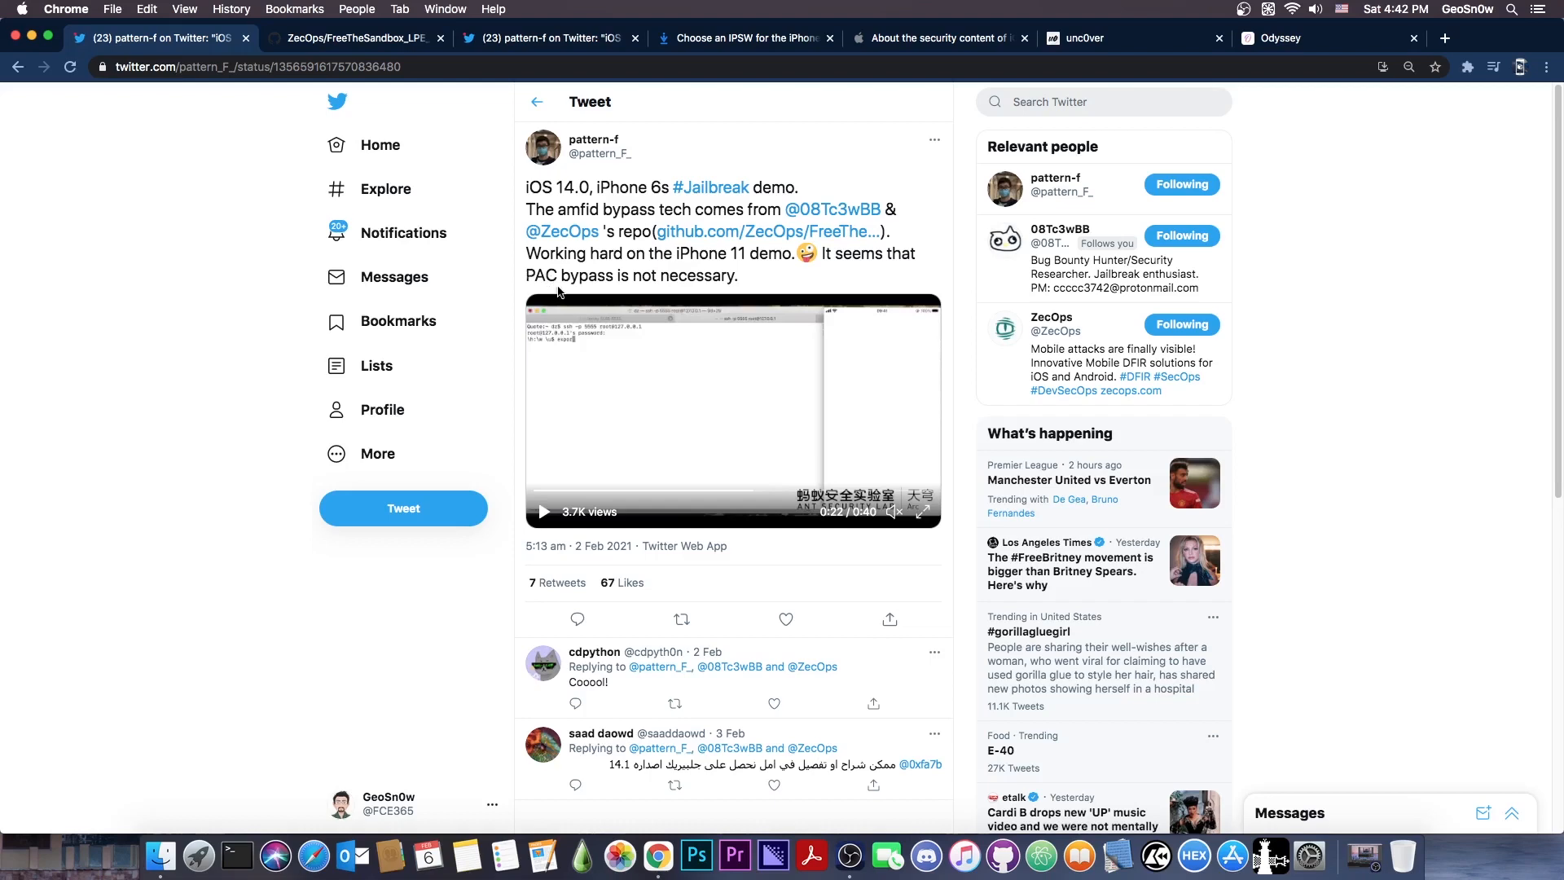